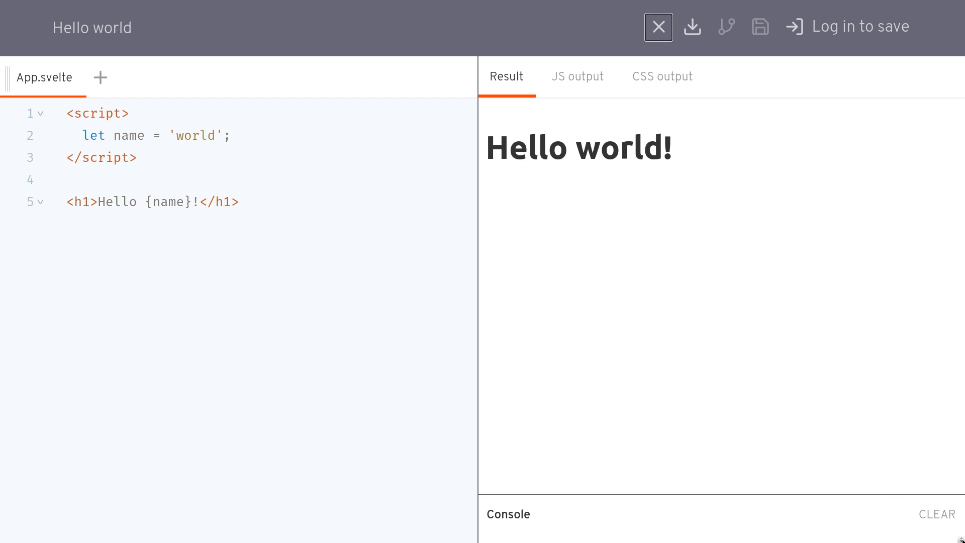
{"action": "mouse_move", "coordinate": [271, 351]}
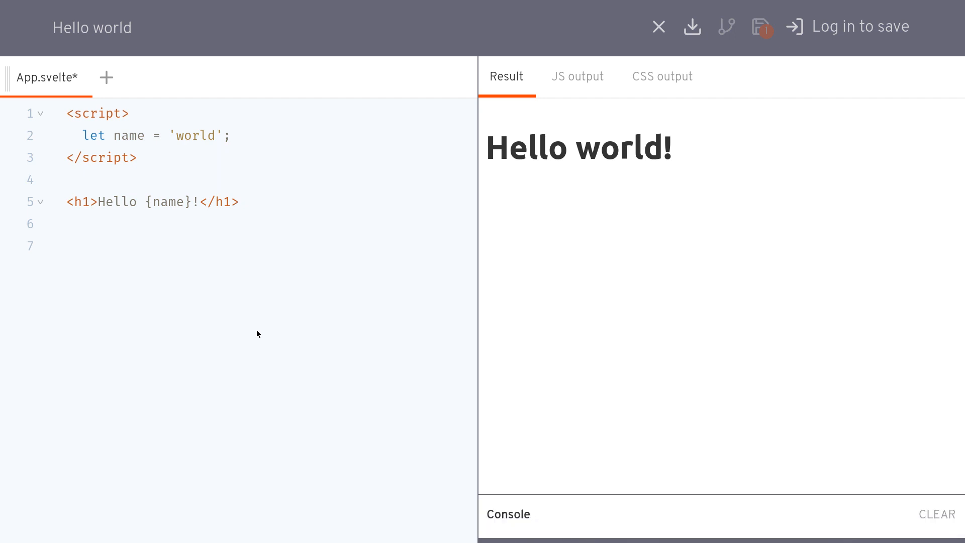
- Add an <a href={"#"}>A Link</a> anchor below the heading on line 7
{"action": "left_click", "coordinate": [68, 246]}
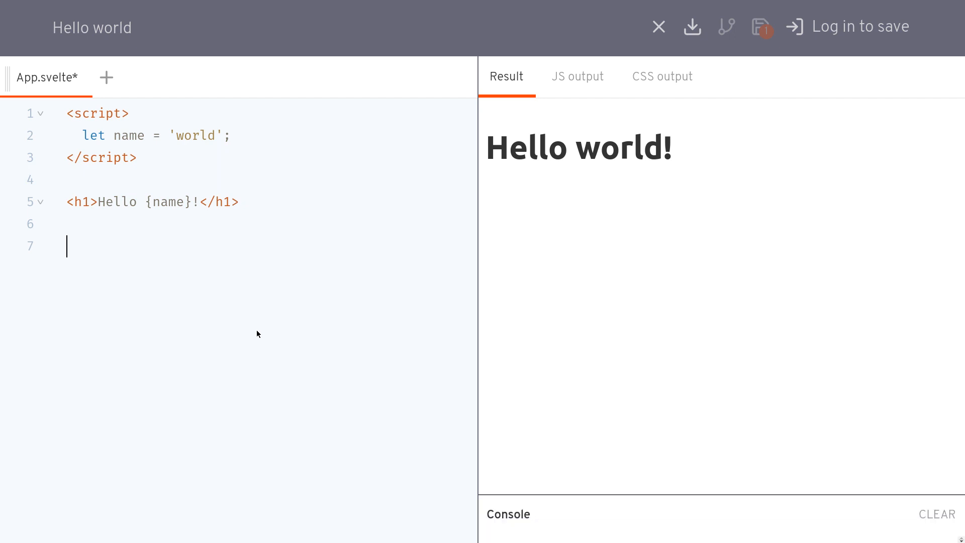
{"action": "type", "text": "<a hr"}
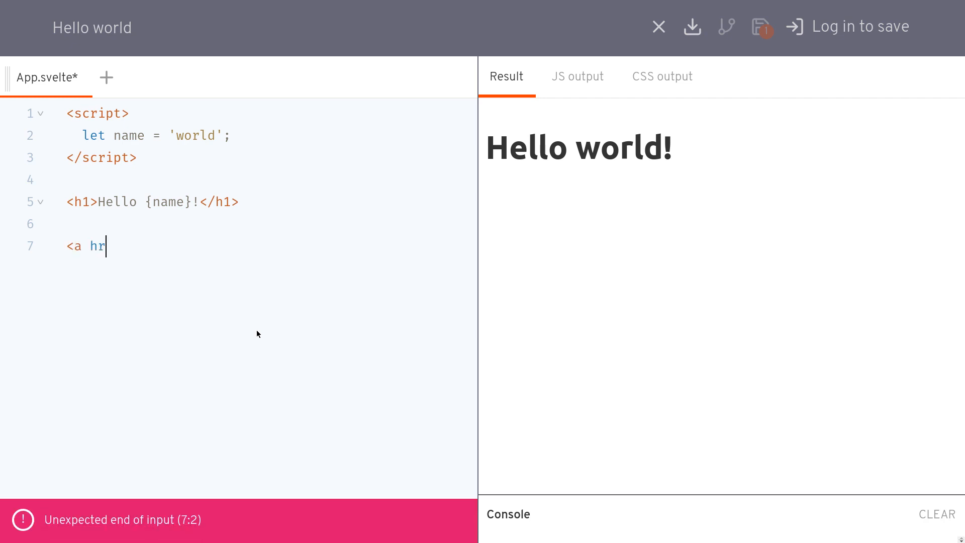
{"action": "type", "text": "ef=\"\""}
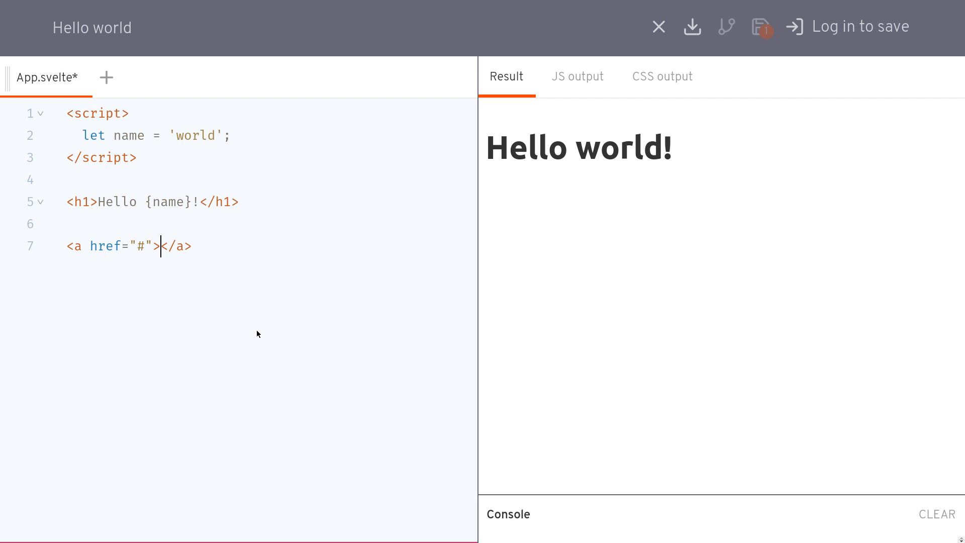
{"action": "type", "text": "A Lin"}
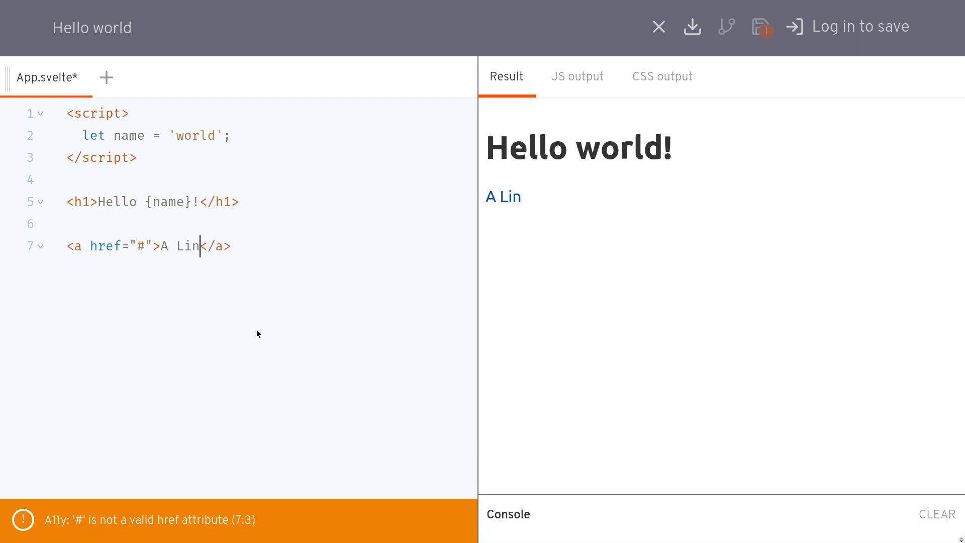
{"action": "type", "text": "k"}
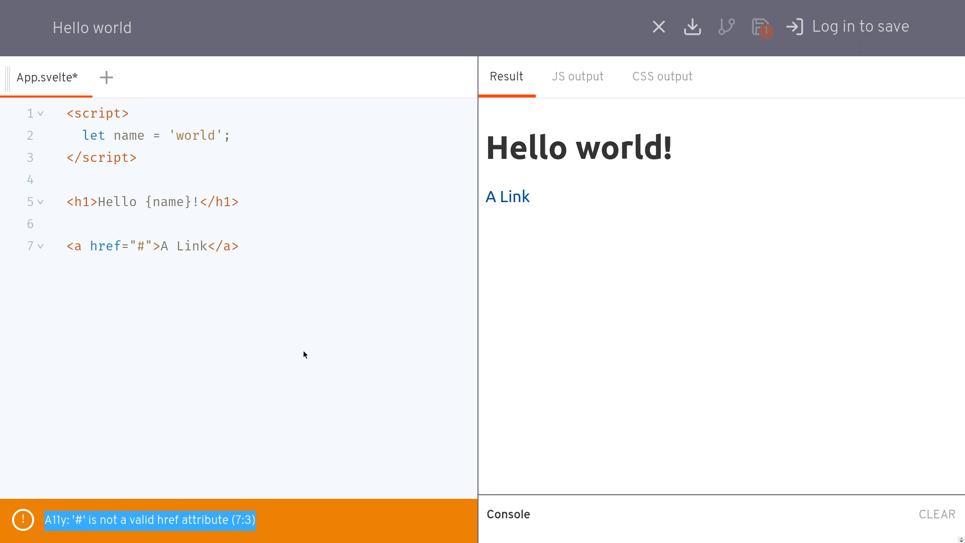
{"action": "mouse_move", "coordinate": [148, 486]}
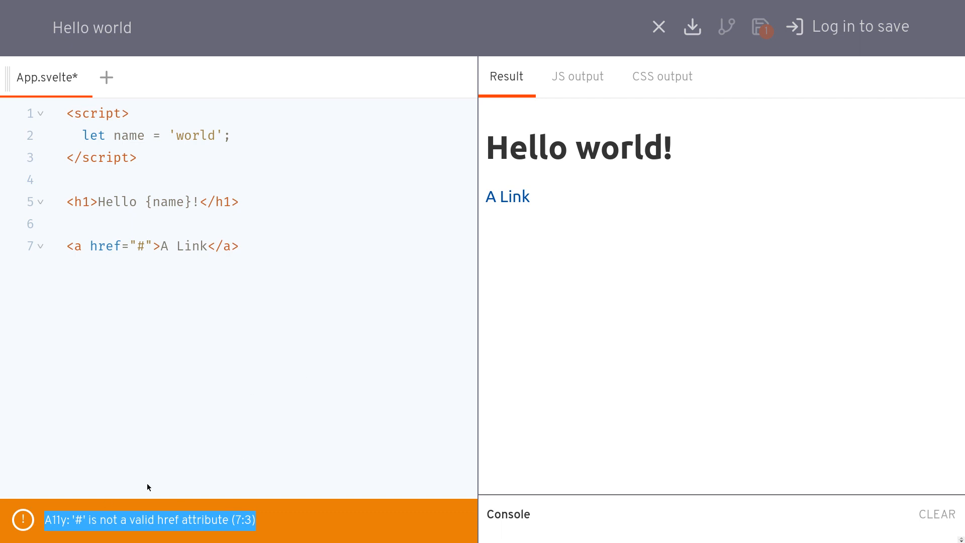
{"action": "mouse_move", "coordinate": [295, 390]}
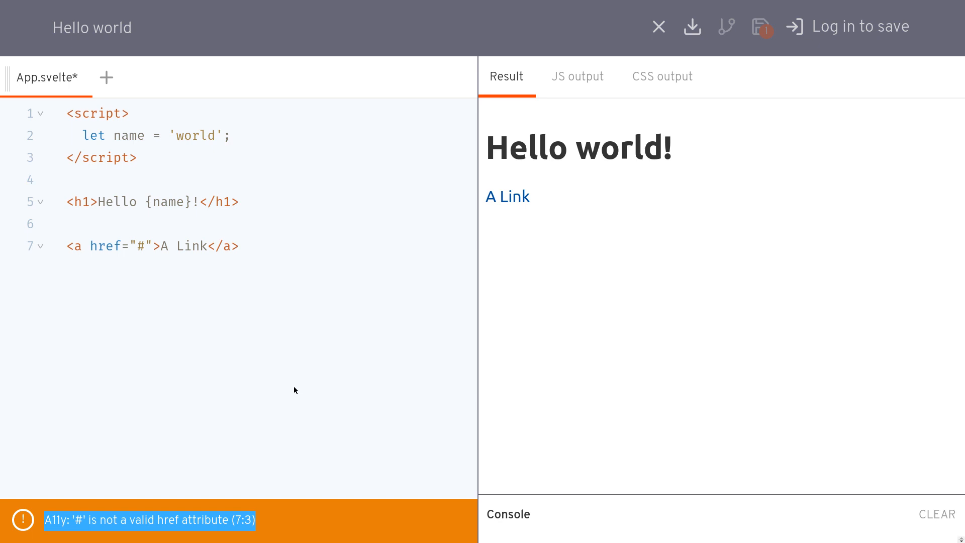
{"action": "left_click", "coordinate": [240, 246]}
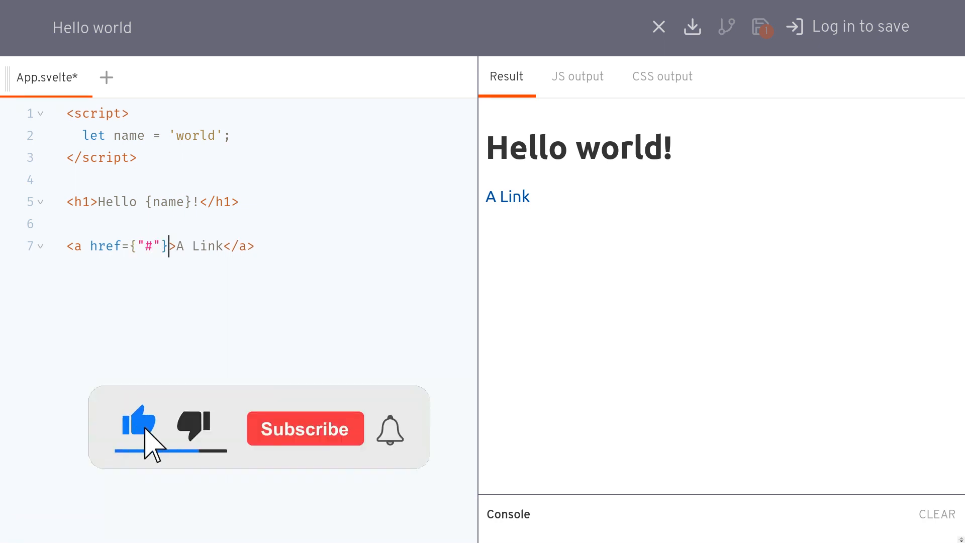
- Replace the markup with a Greet button whose on:click arrow function calls greet()
{"action": "left_click", "coordinate": [305, 428]}
{"action": "type", "text": "<button"}
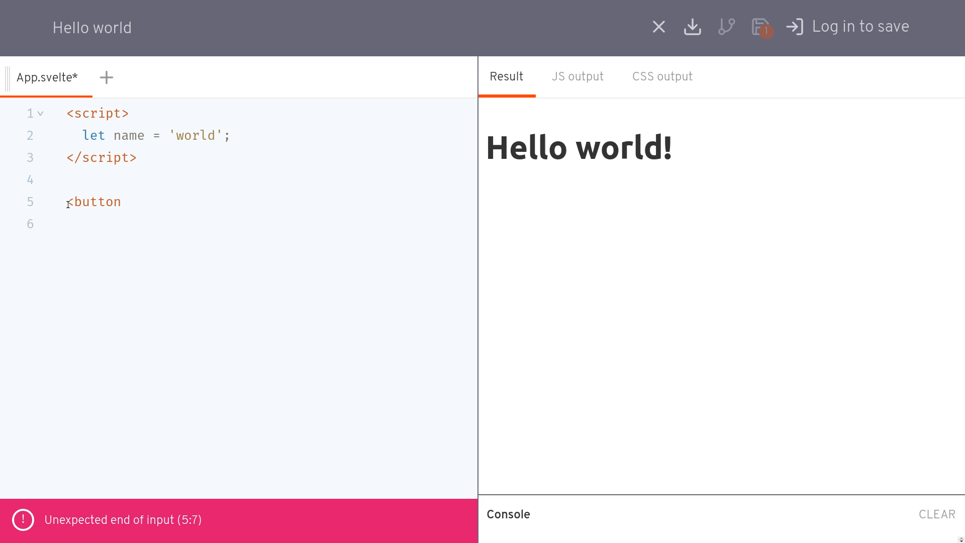
{"action": "type", "text": ">"}
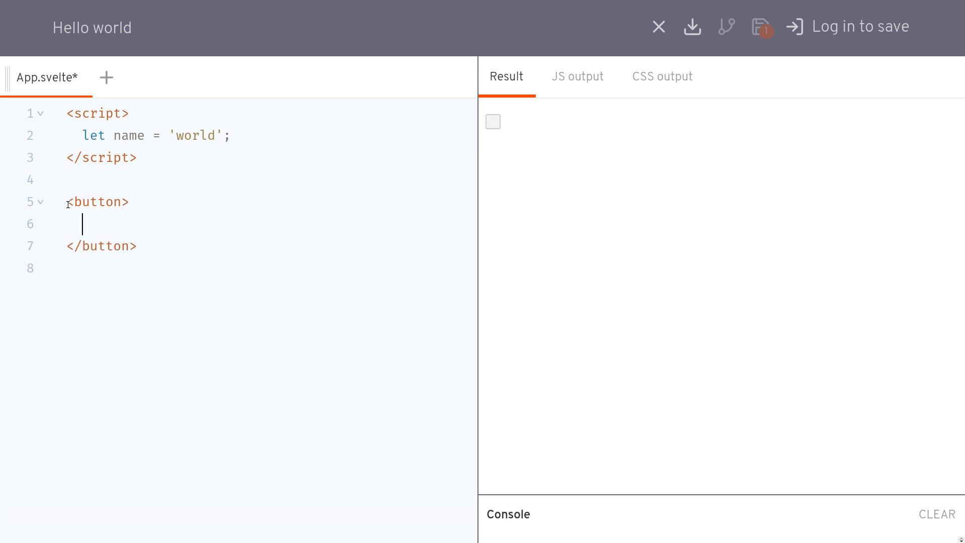
{"action": "type", "text": "Greet"}
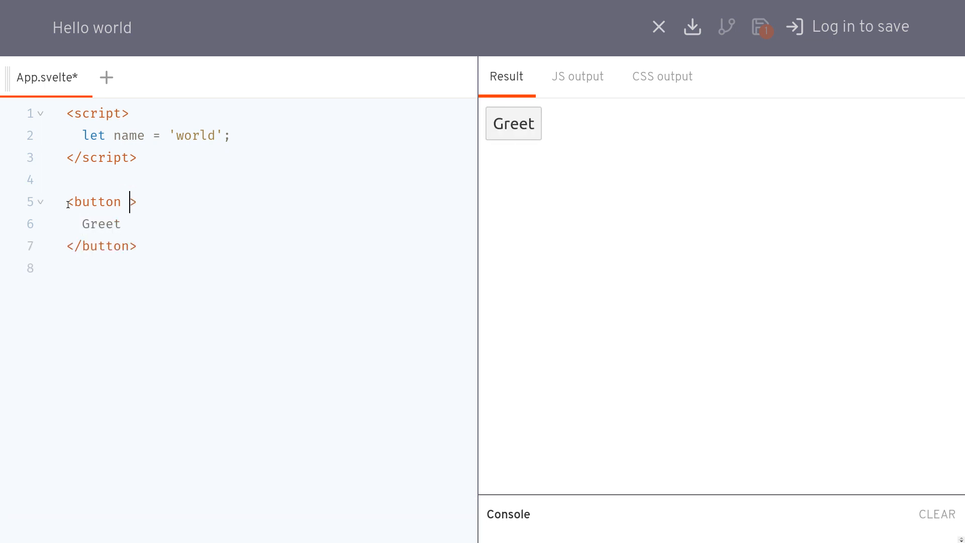
{"action": "type", "text": "on:c"}
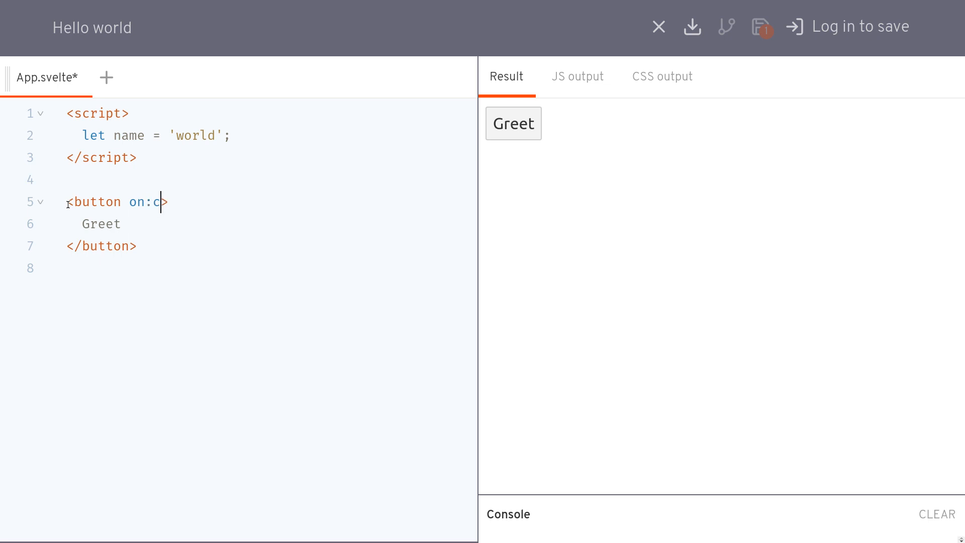
{"action": "type", "text": "lick="}
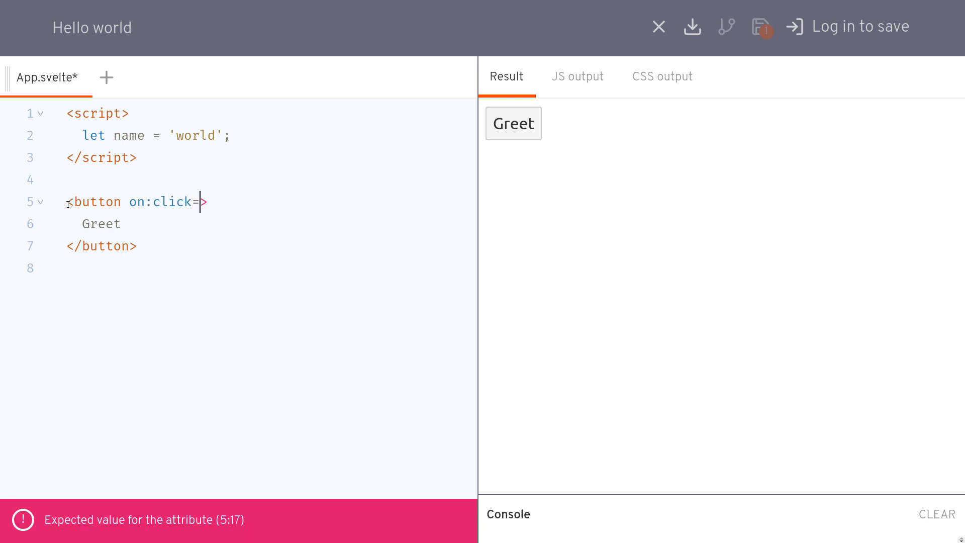
{"action": "type", "text": "{()}"}
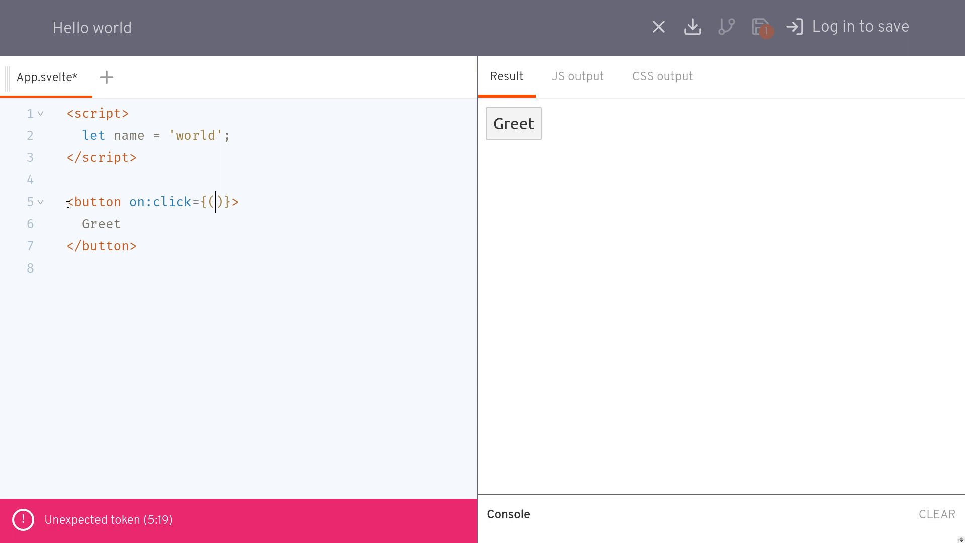
{"action": "type", "text": "=> gree"}
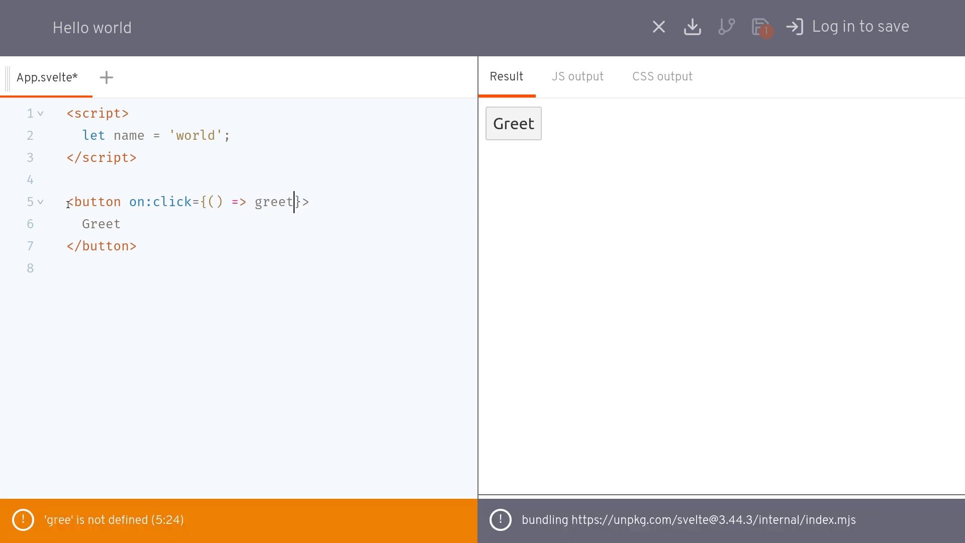
{"action": "type", "text": "t()"}
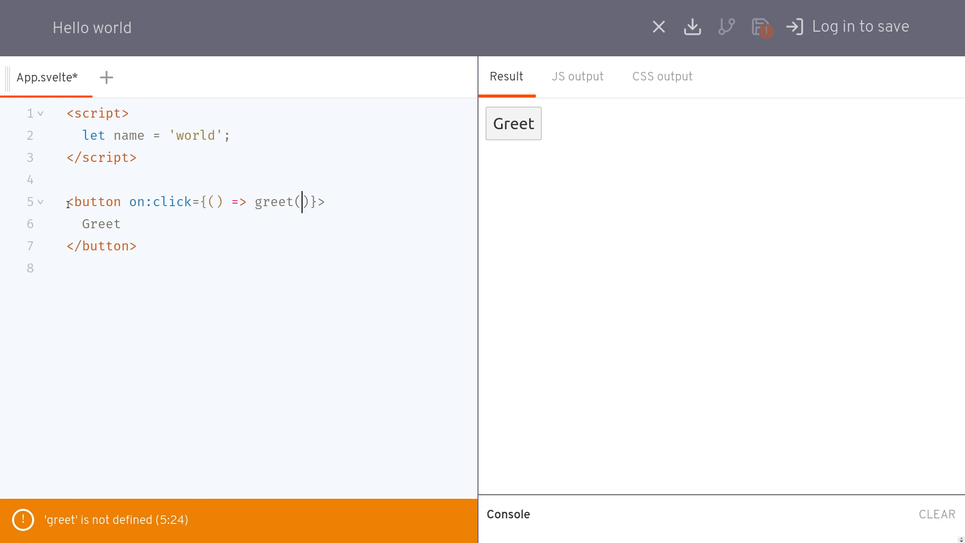
- Pass "Sharath" and 30 as arguments to the greet call in the click handler
{"action": "type", "text": "\"Shara\""}
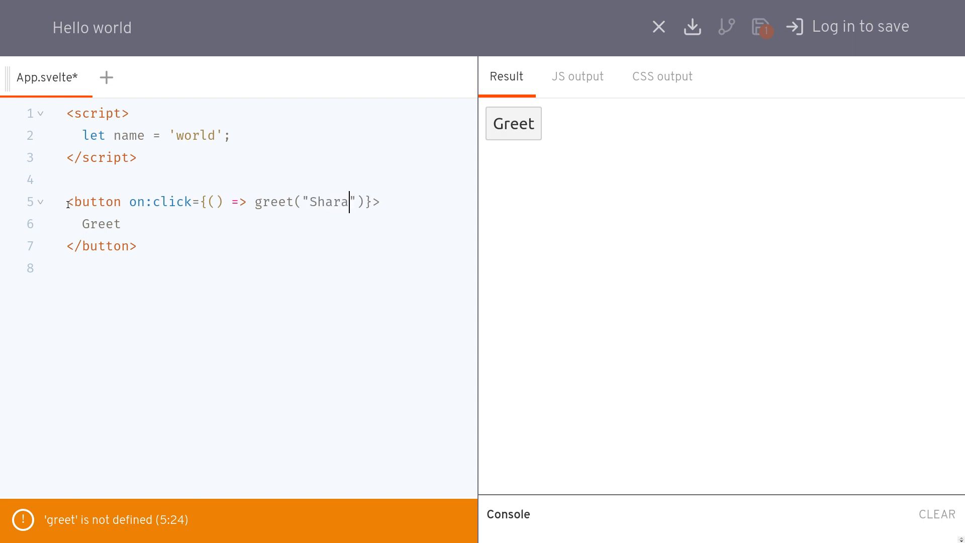
{"action": "type", "text": "th\","}
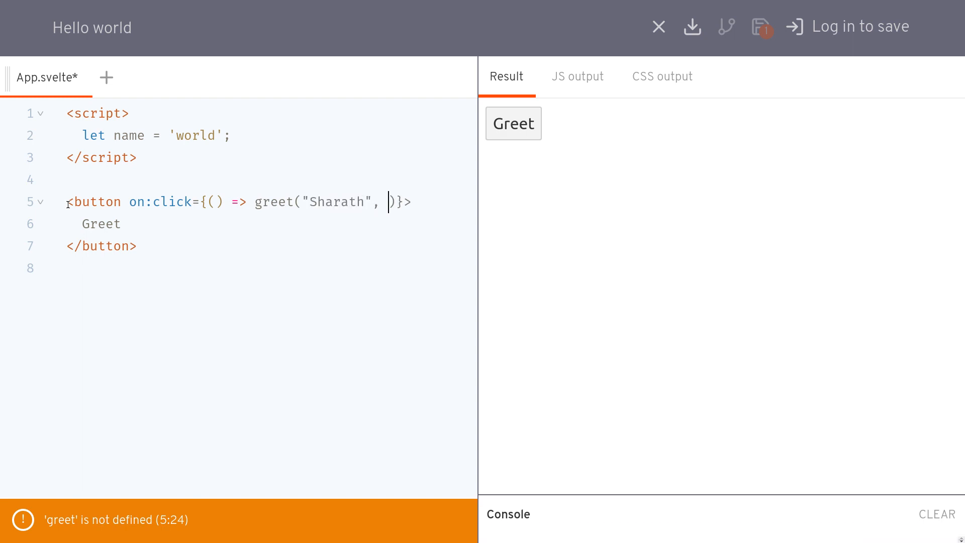
{"action": "type", "text": "30"}
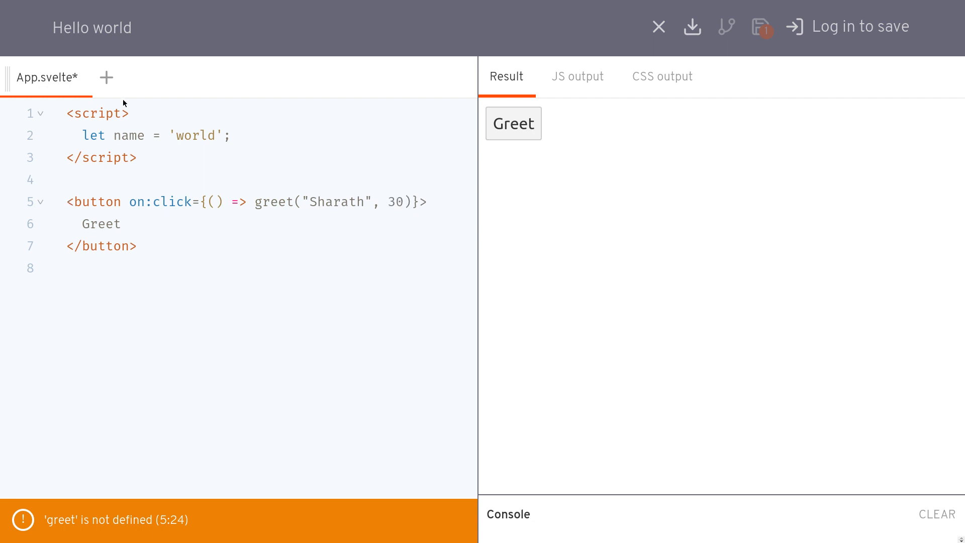
- Define const greet = (name, age) => with a console.log body in the script
{"action": "left_click", "coordinate": [231, 135]}
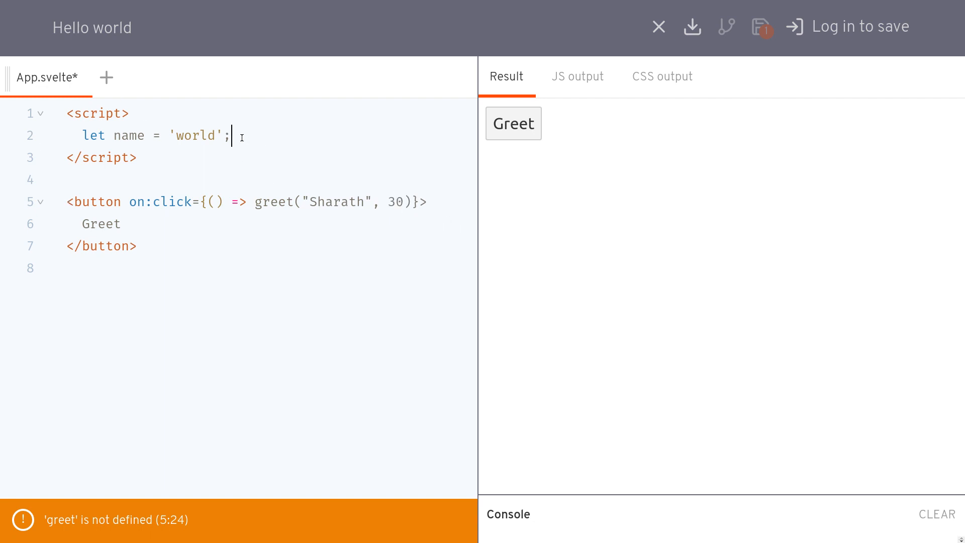
{"action": "type", "text": "const"}
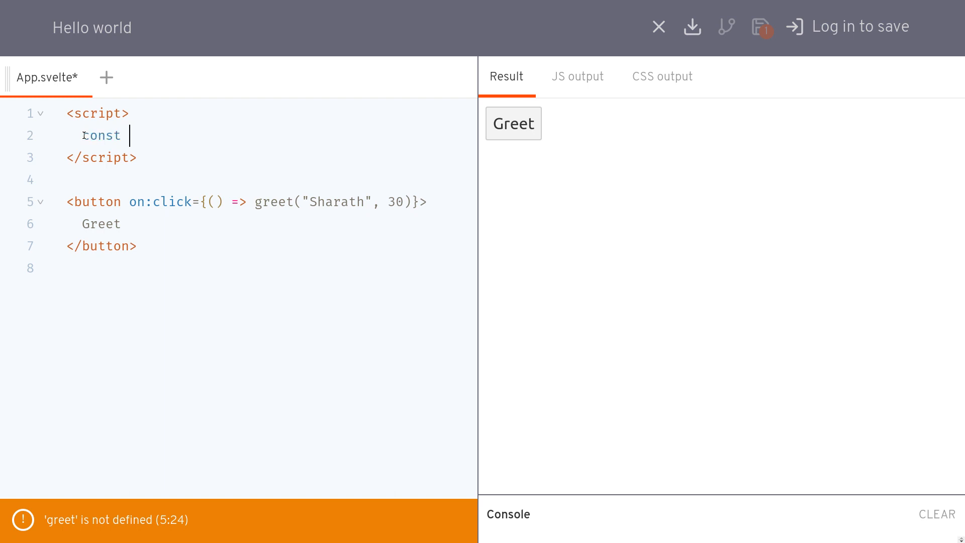
{"action": "type", "text": "greet"}
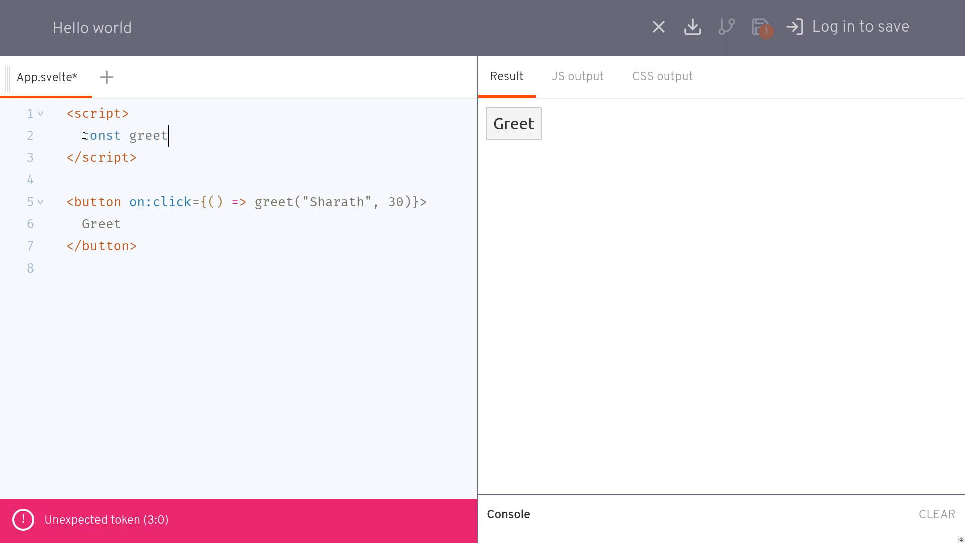
{"action": "type", "text": "= ()"}
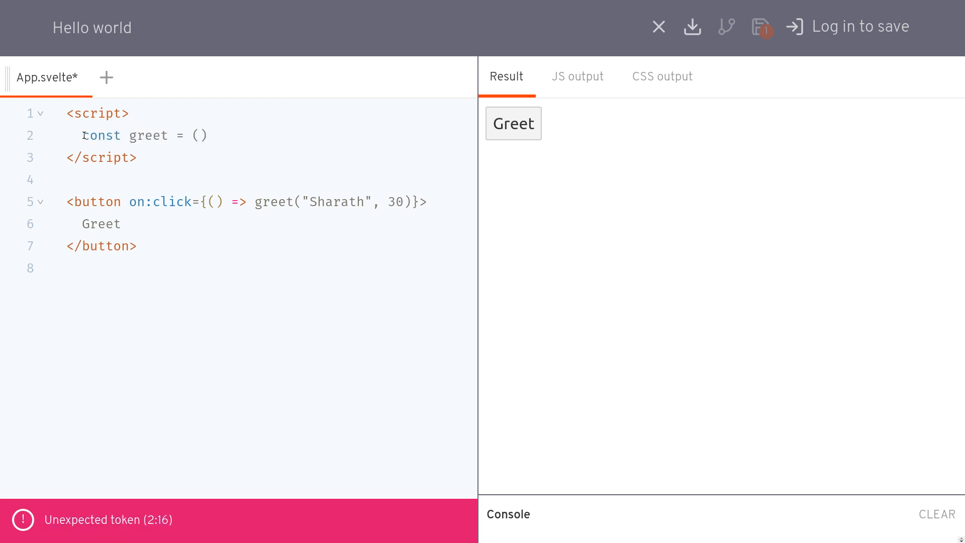
{"action": "type", "text": "name,"}
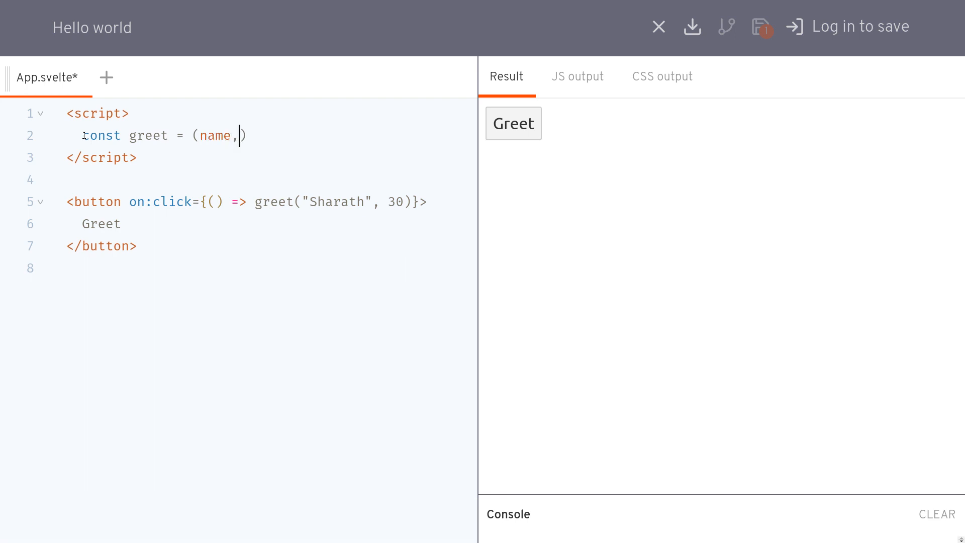
{"action": "type", "text": "age) => {"}
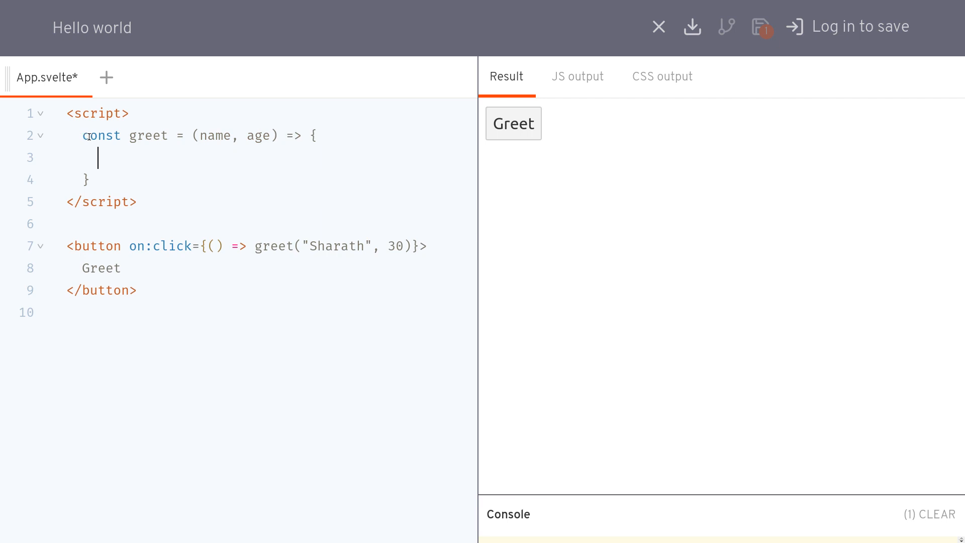
{"action": "type", "text": "console.log(``)"}
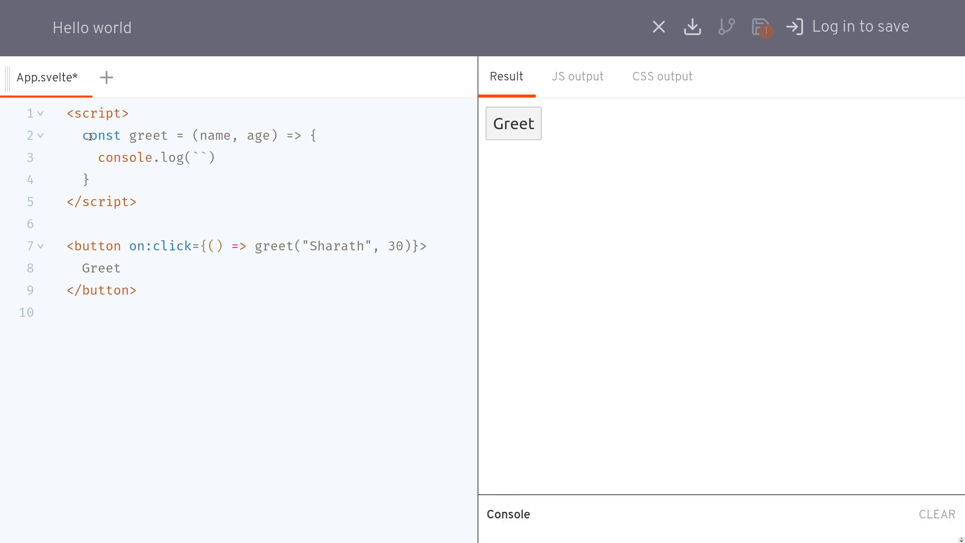
- Log the template literal "Hi ${name}. You..." with an interpolated age value
{"action": "type", "text": "Hi"}
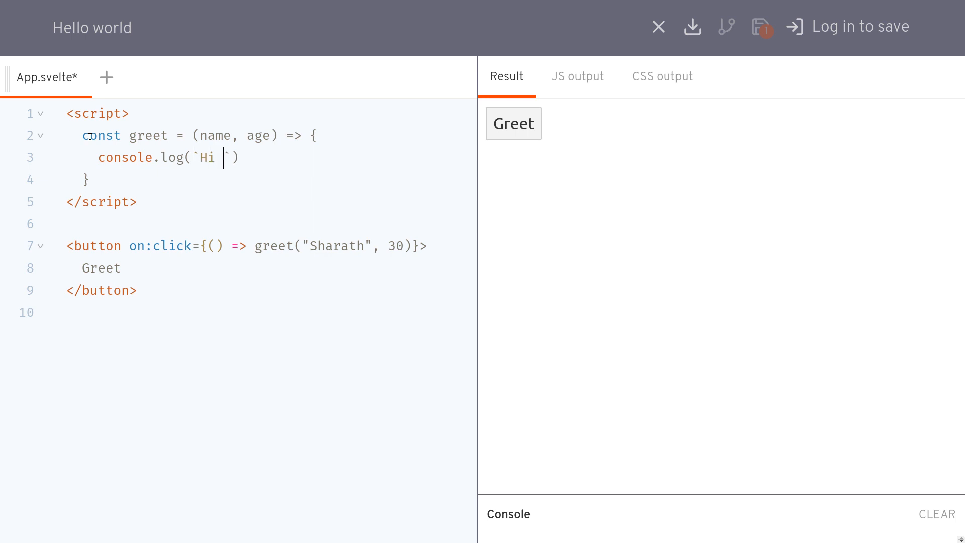
{"action": "type", "text": "${n"}
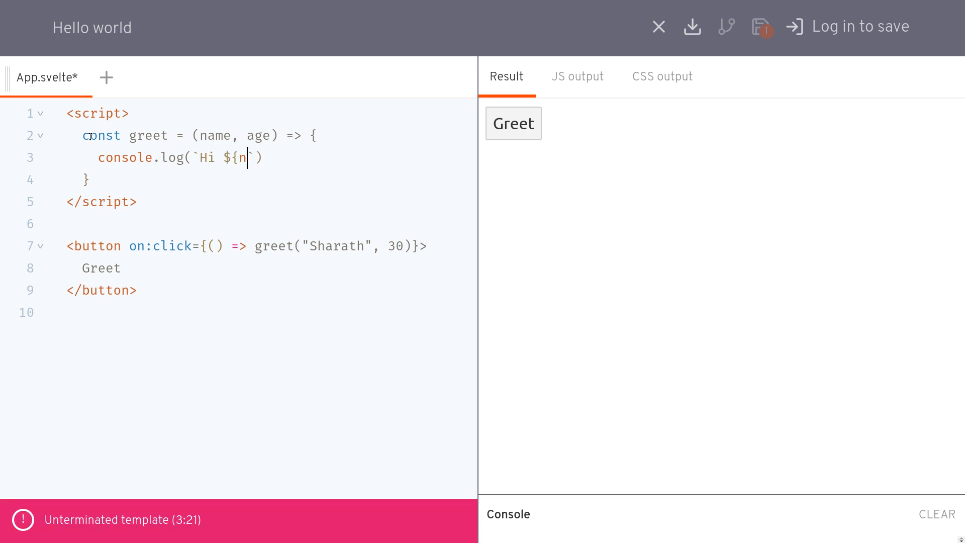
{"action": "type", "text": "ame}"}
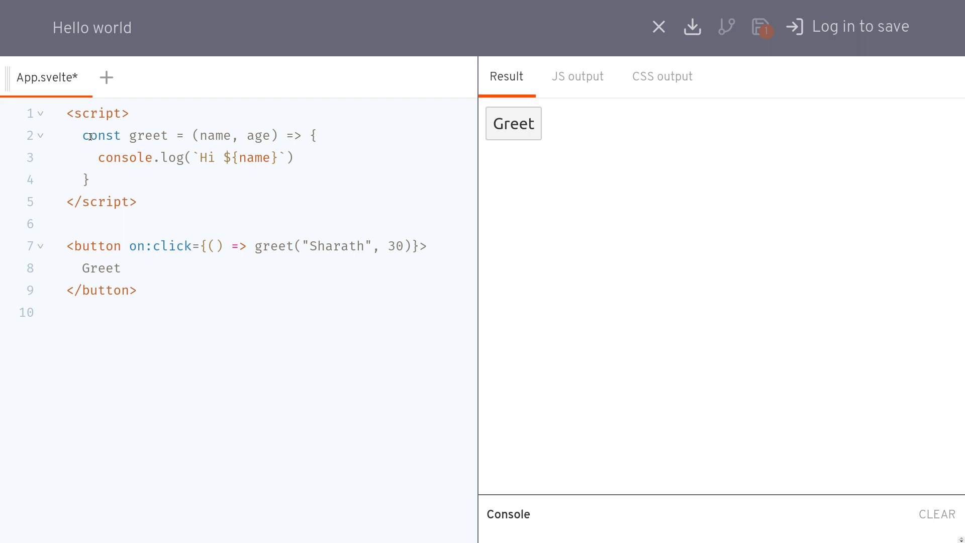
{"action": "type", "text": "."}
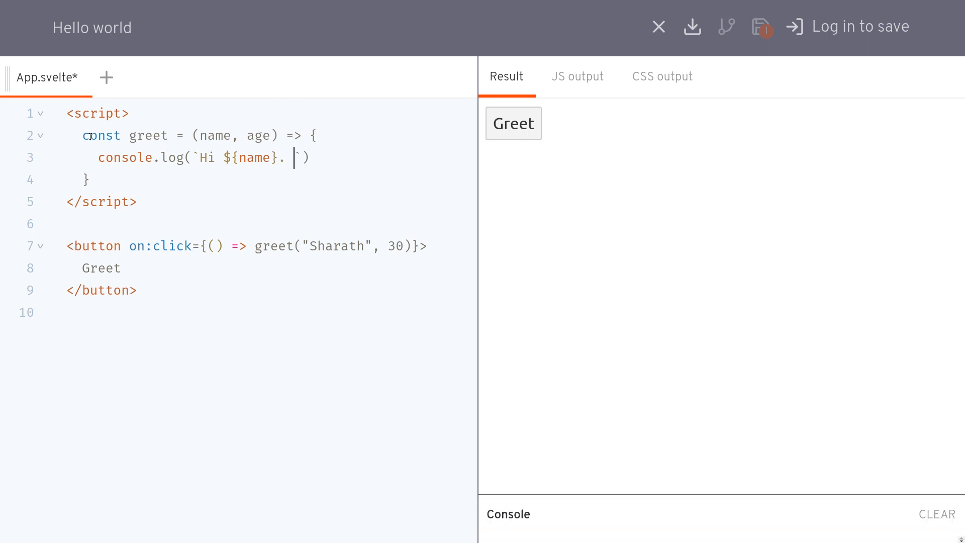
{"action": "type", "text": "Your age is"}
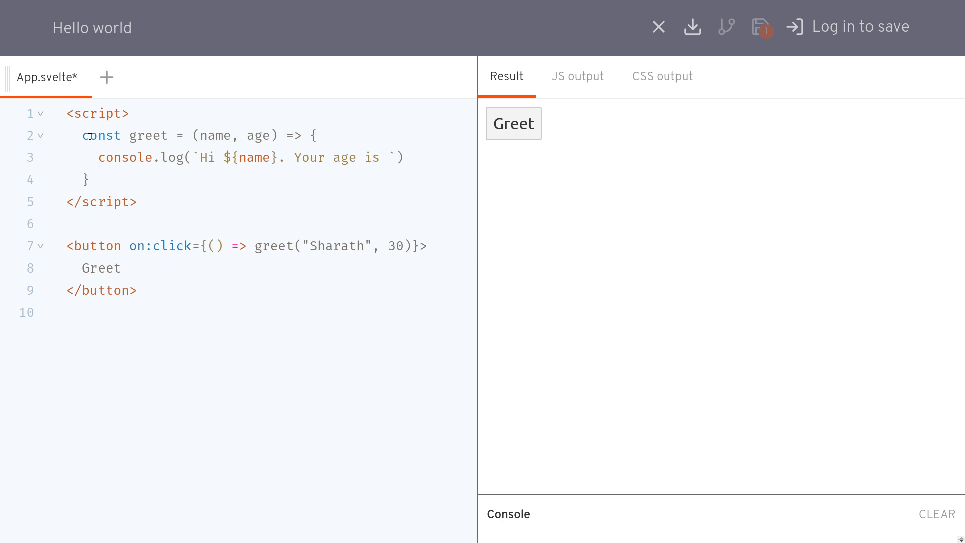
{"action": "type", "text": "${3"}
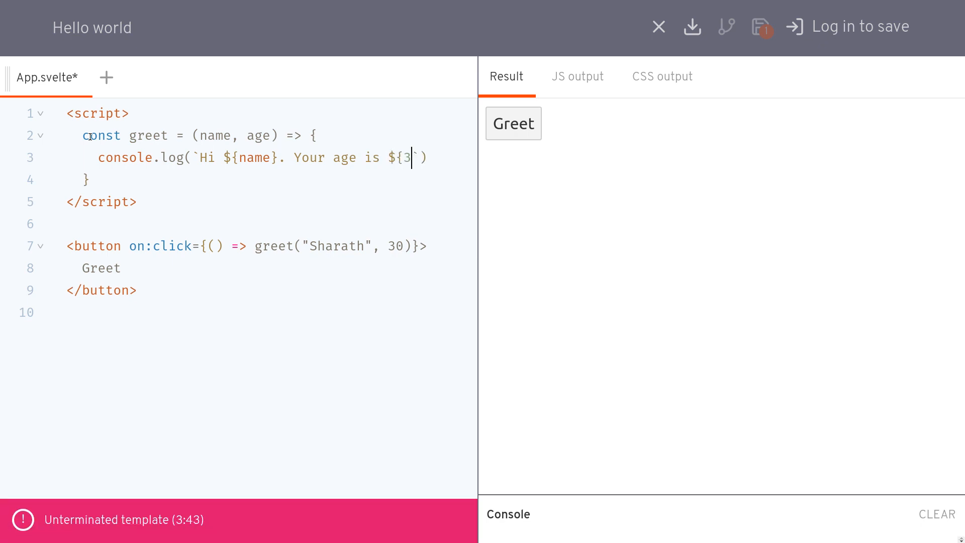
{"action": "type", "text": "0}"}
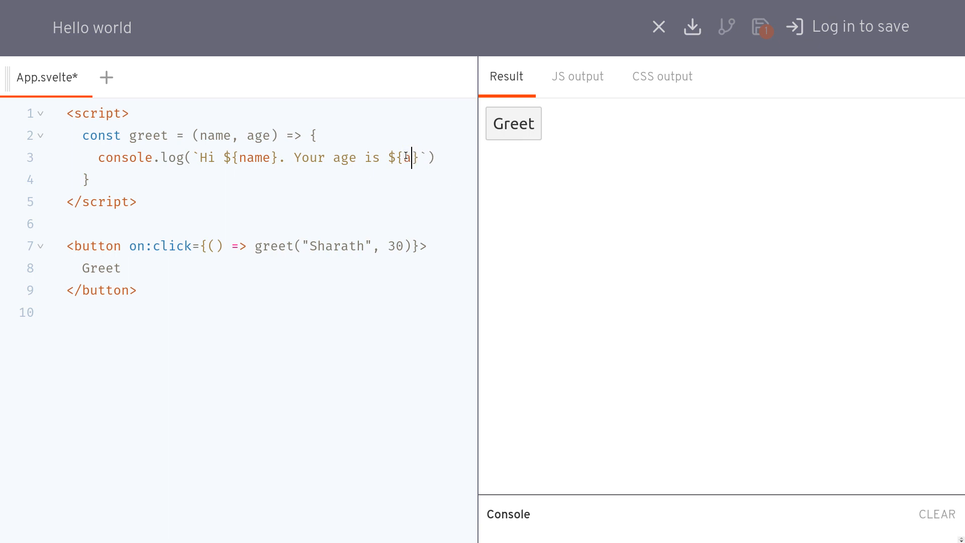
- Finish the ${age} interpolation, click Greet and read the logged greeting in the console
{"action": "type", "text": "age"}
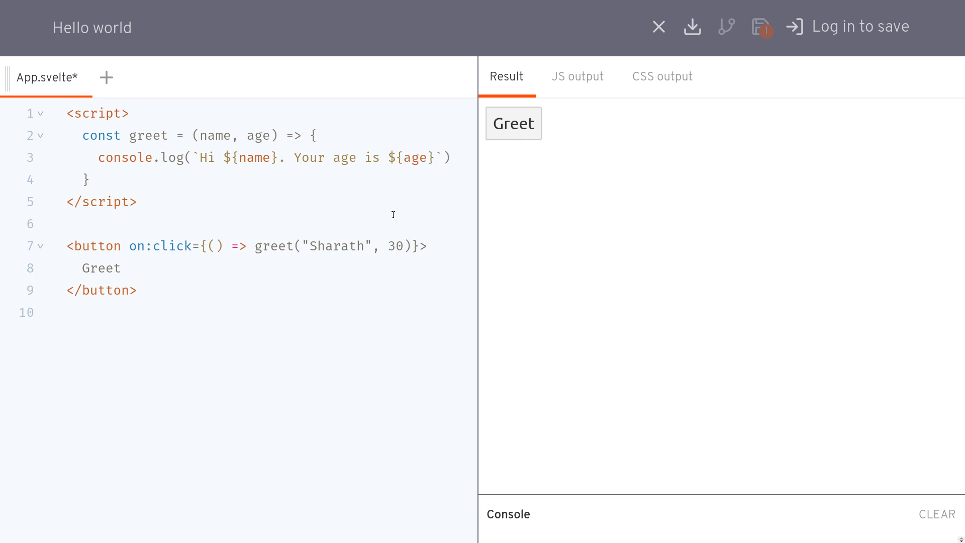
{"action": "left_click", "coordinate": [514, 123]}
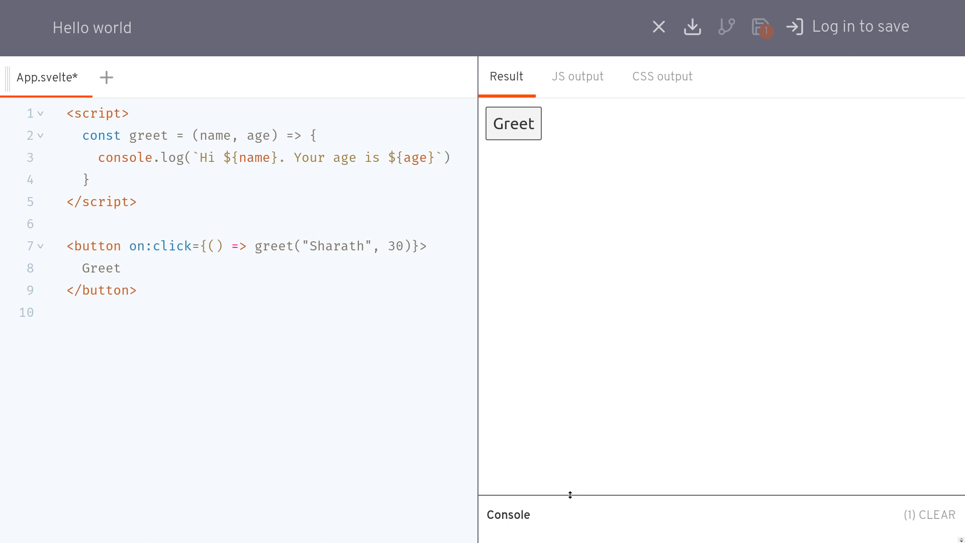
{"action": "left_click", "coordinate": [514, 123]}
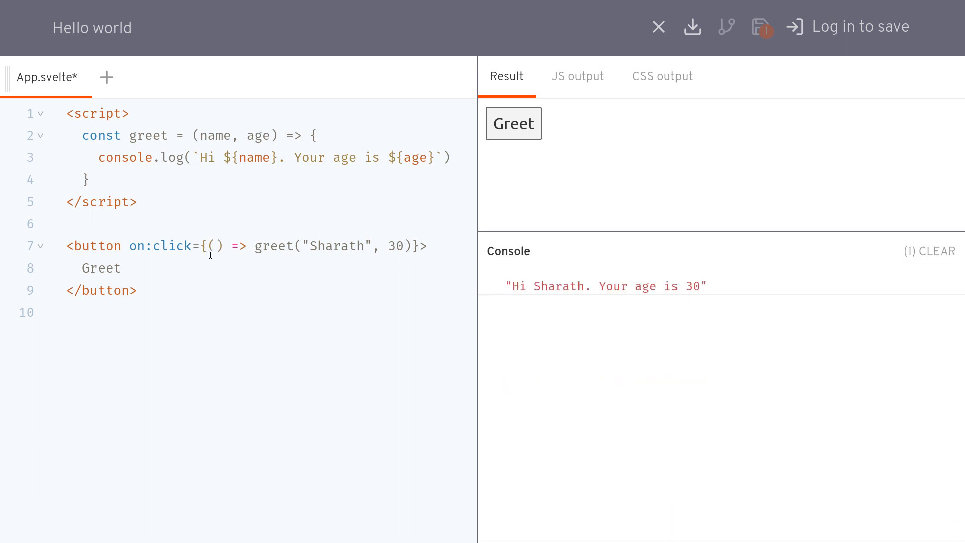
{"action": "mouse_move", "coordinate": [282, 277]}
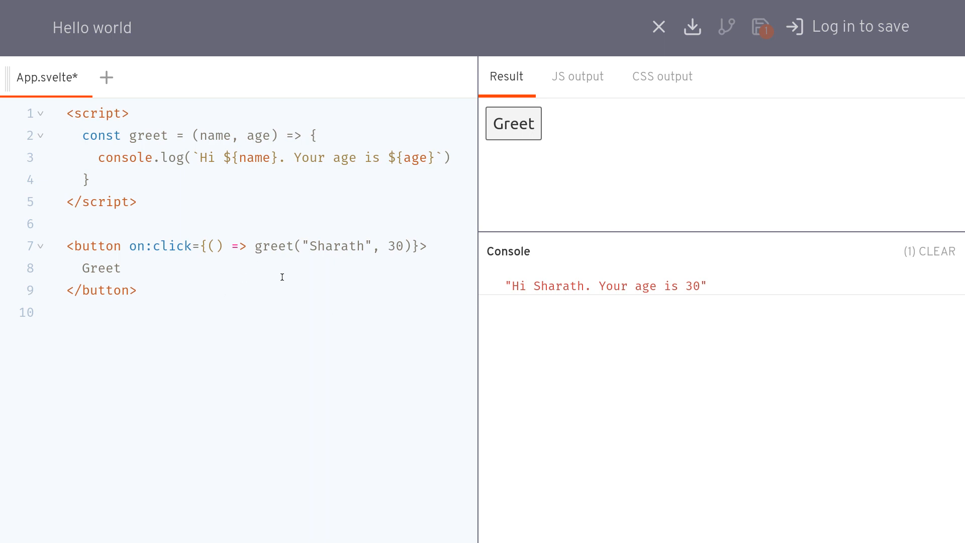
- Replace the inline arrow function in on:click with a bare reference to clicked
{"action": "left_click", "coordinate": [215, 247]}
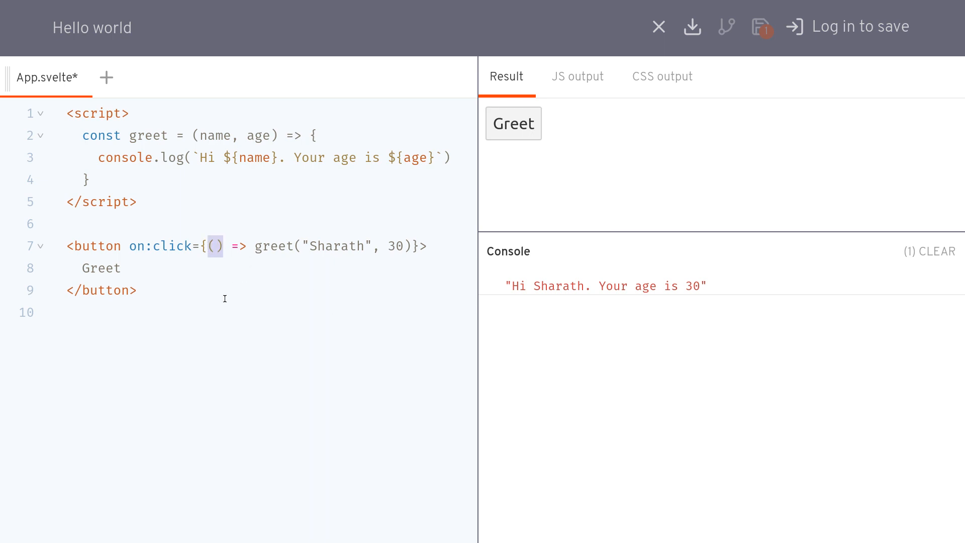
{"action": "left_click_drag", "start_coordinate": [212, 246], "coordinate": [391, 246]}
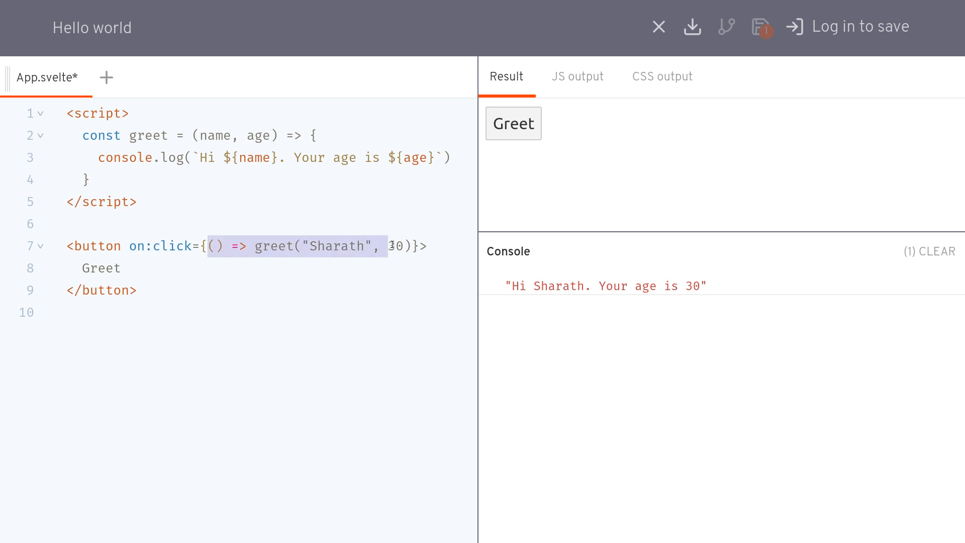
{"action": "left_click", "coordinate": [256, 246]}
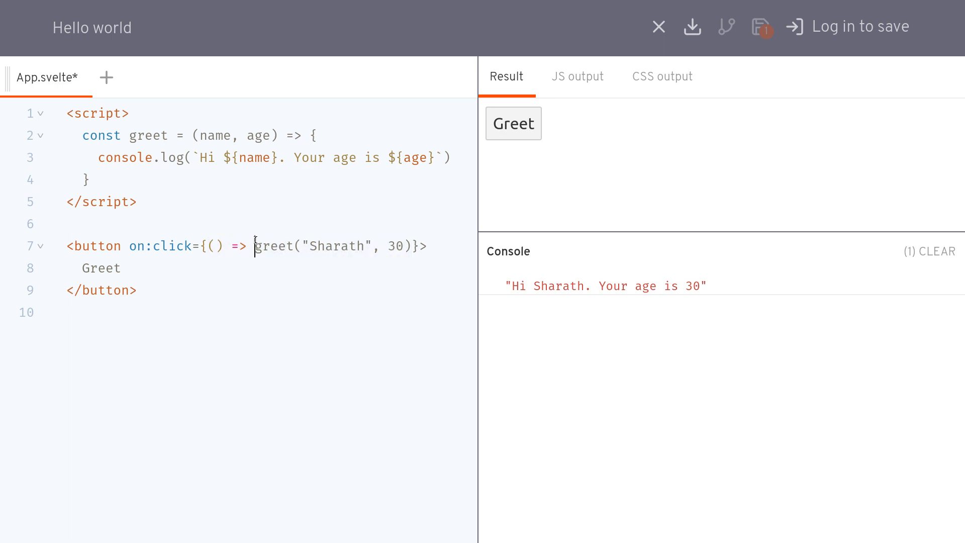
{"action": "mouse_move", "coordinate": [290, 342]}
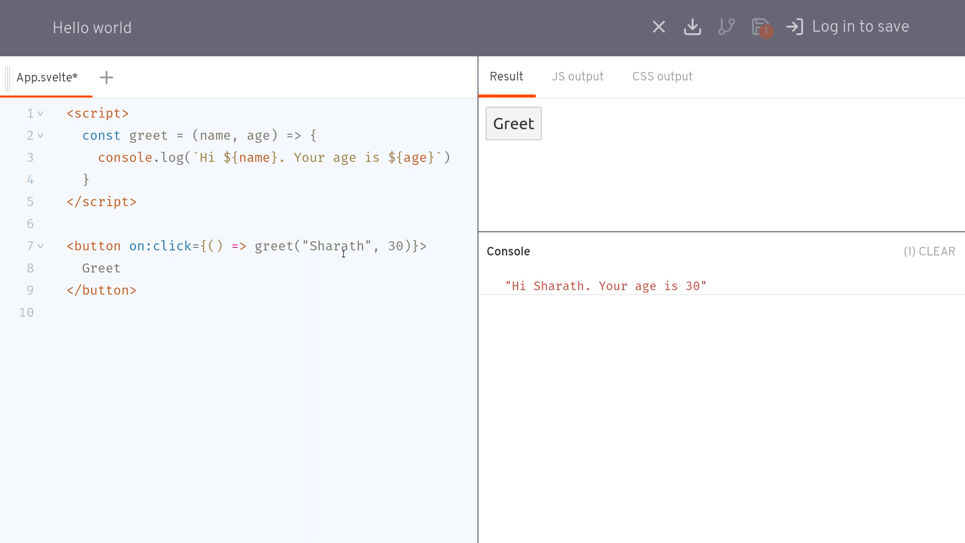
{"action": "left_click_drag", "start_coordinate": [258, 246], "coordinate": [412, 247]}
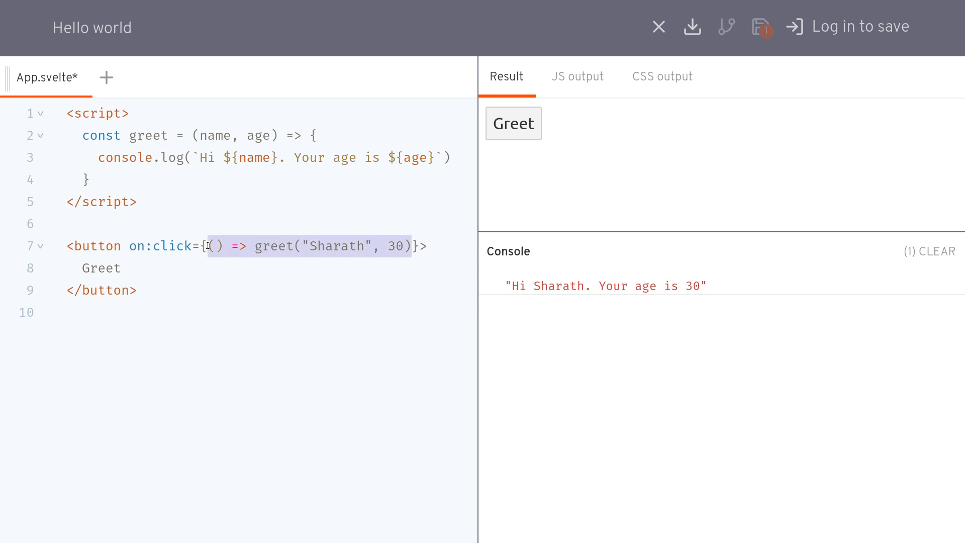
{"action": "type", "text": "clicked}>"}
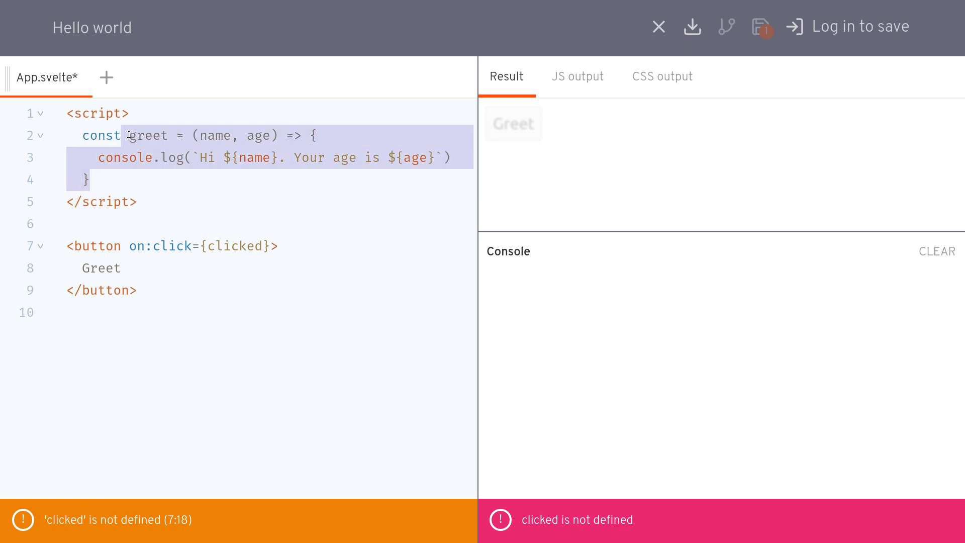
- Rewrite greet as const clicked = (e) => console.log(e)
{"action": "type", "text": "clicke"}
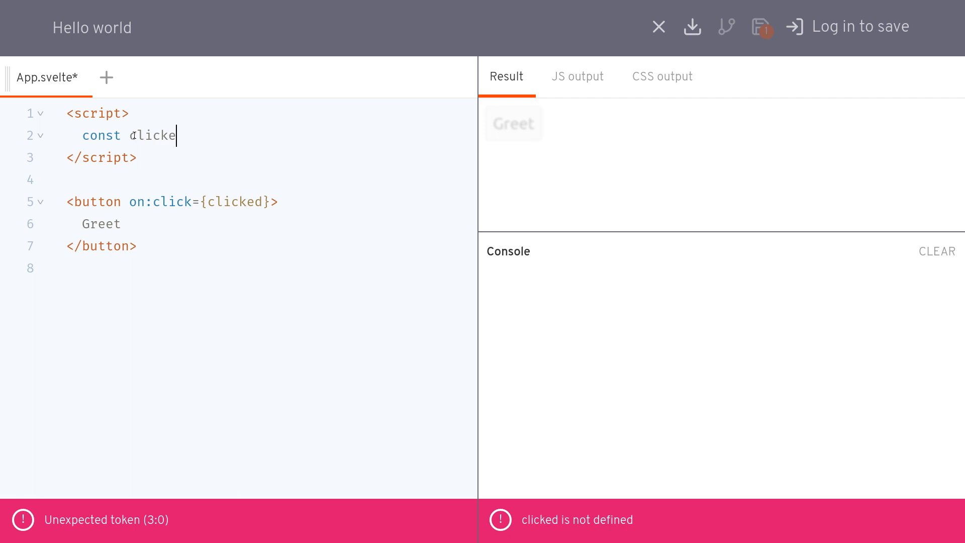
{"action": "type", "text": "= (e)"}
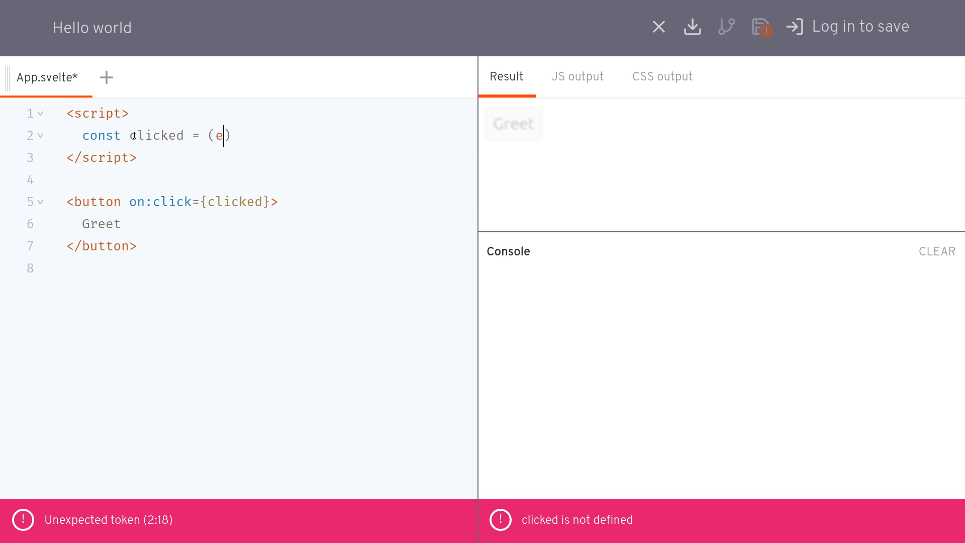
{"action": "type", "text": "=> {"}
{"action": "type", "text": "consol"}
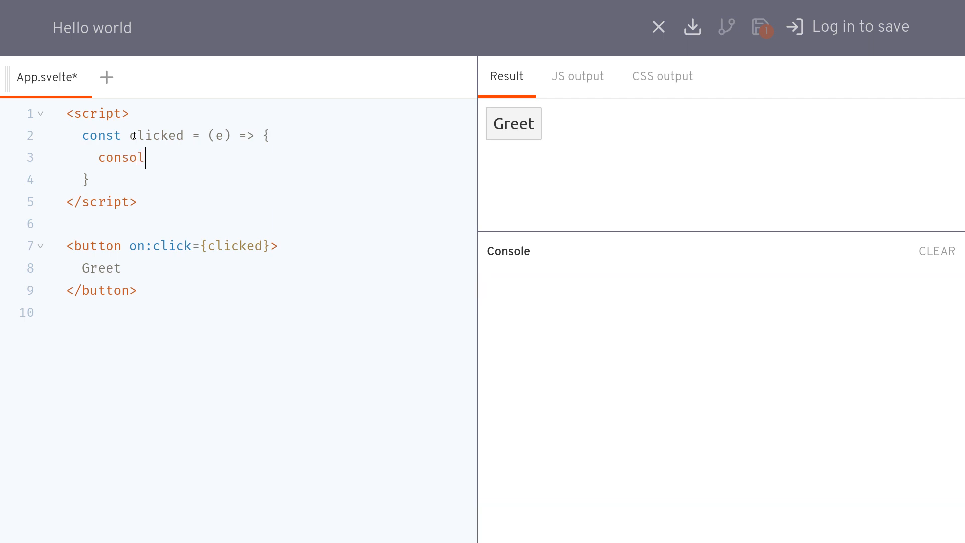
{"action": "type", "text": "e.lo"}
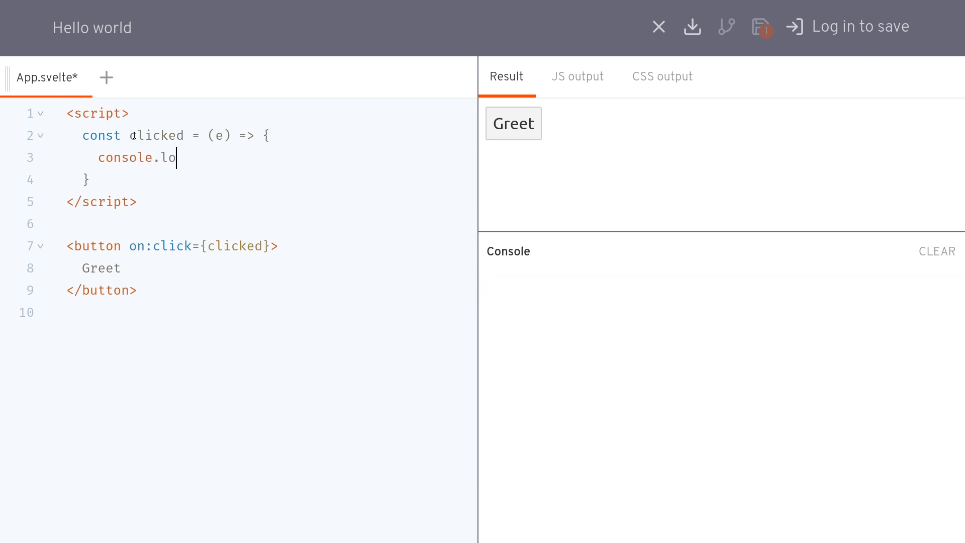
{"action": "type", "text": "g(e)"}
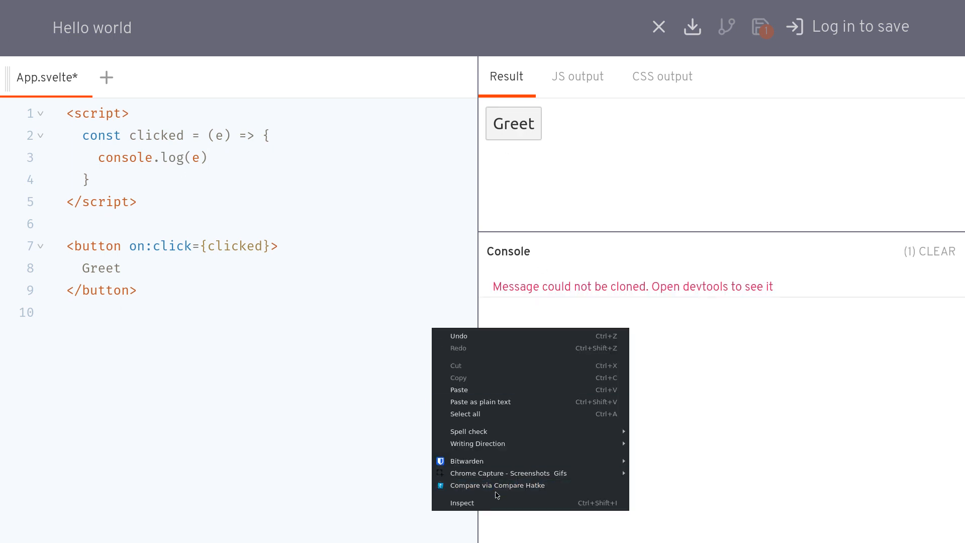
- Open DevTools, show the REPL output and click Greet to log a MouseEvent
{"action": "left_click", "coordinate": [462, 503]}
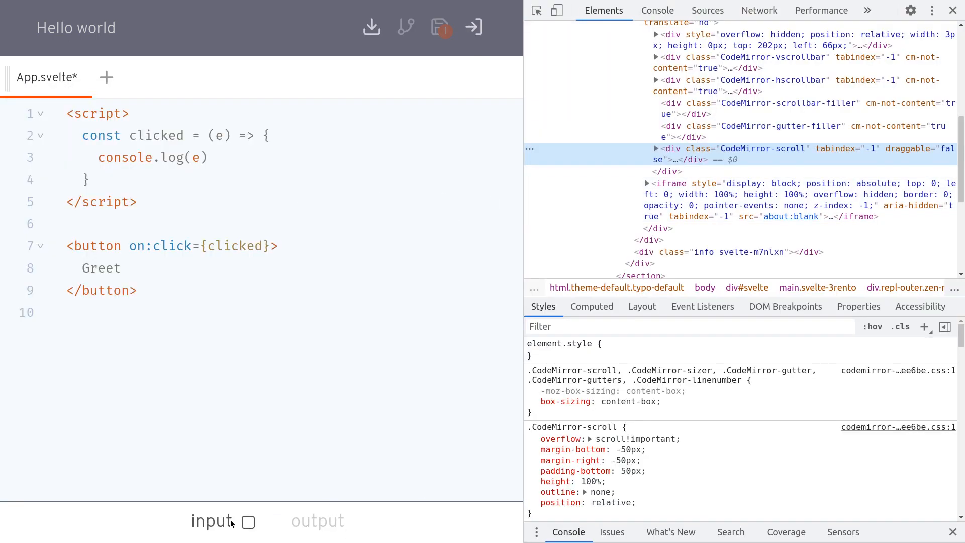
{"action": "left_click", "coordinate": [248, 522]}
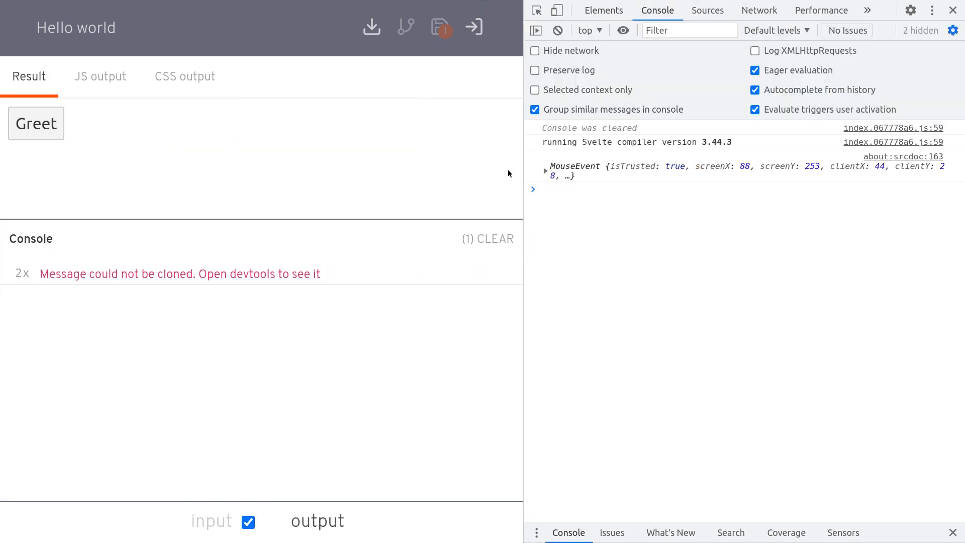
{"action": "left_click", "coordinate": [36, 124]}
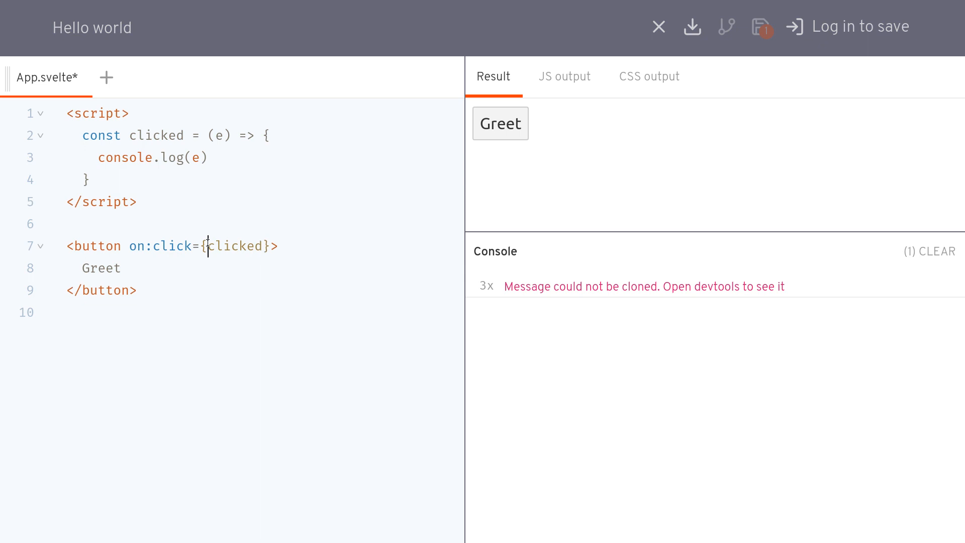
- Make on:click an arrow function () => clicked("agrs") passing a string argument
{"action": "type", "text": "()"}
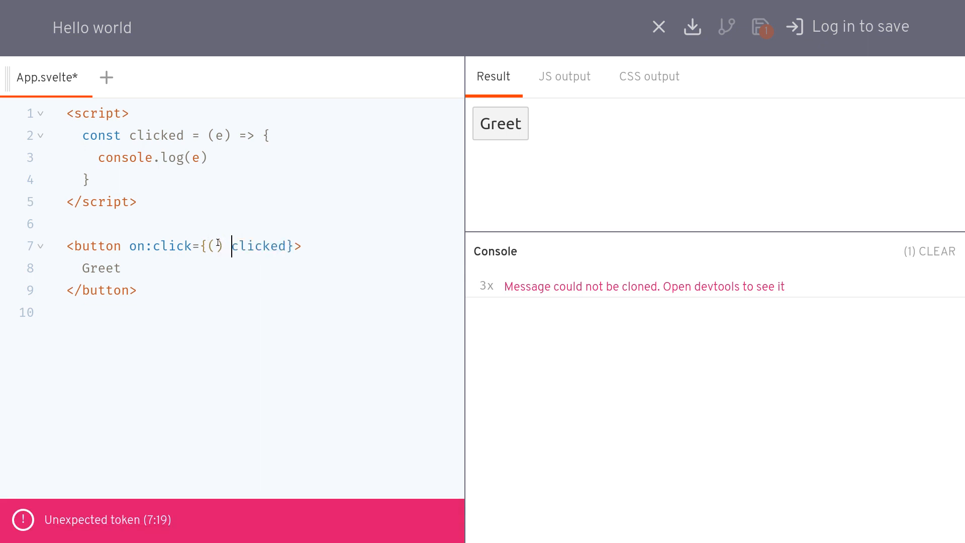
{"action": "type", "text": "=>"}
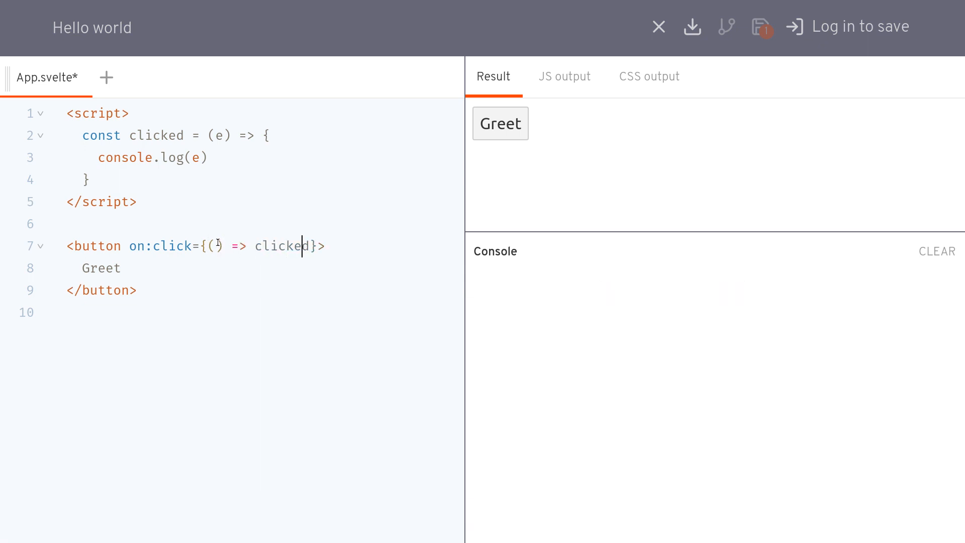
{"action": "type", "text": "(\"\")"}
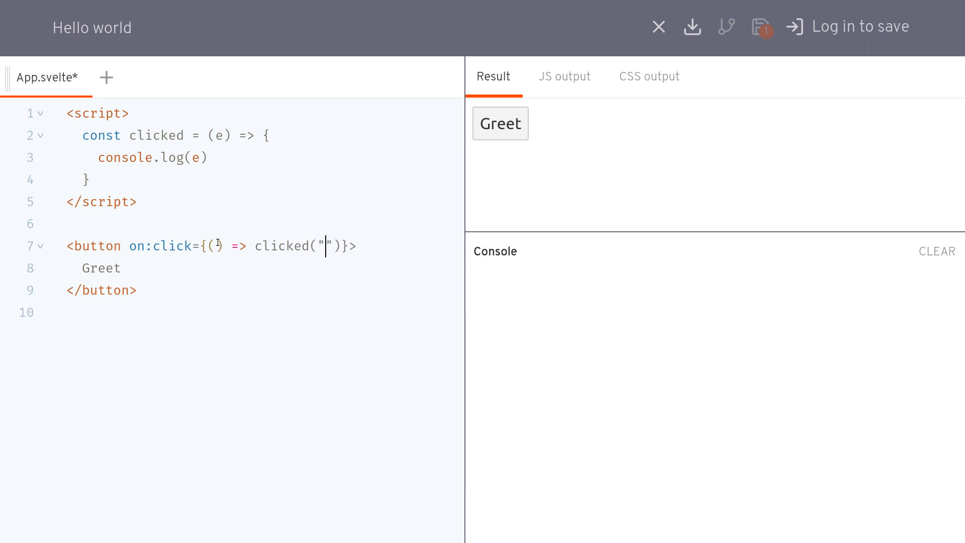
{"action": "type", "text": "agrs"}
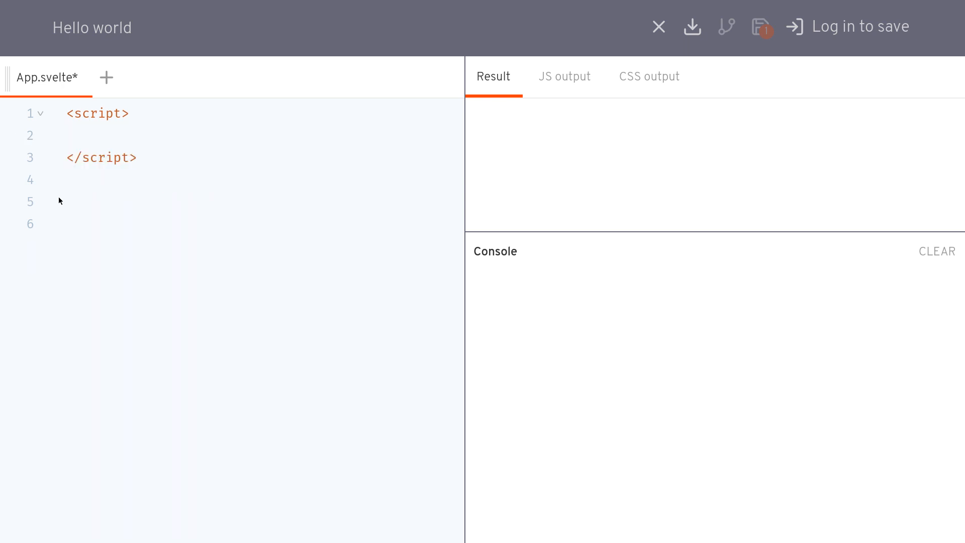
- Write an {#each Array(5) as x, i} block closed with {/each}
{"action": "type", "text": "{}"}
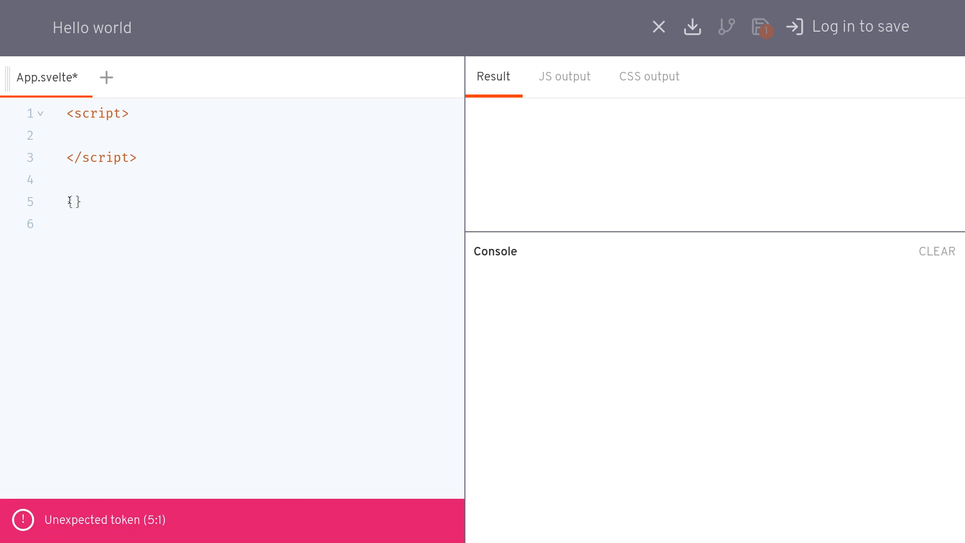
{"action": "type", "text": "#each"}
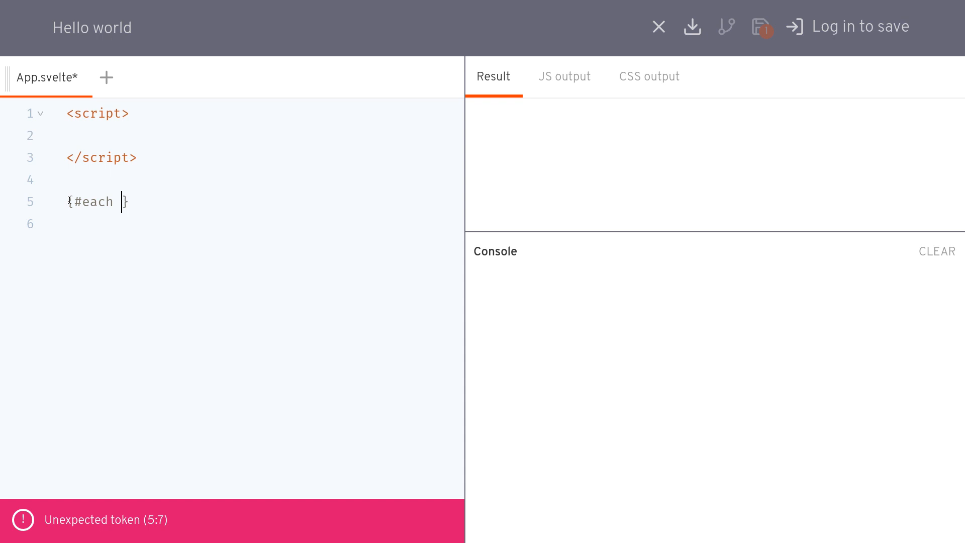
{"action": "type", "text": "Arra"}
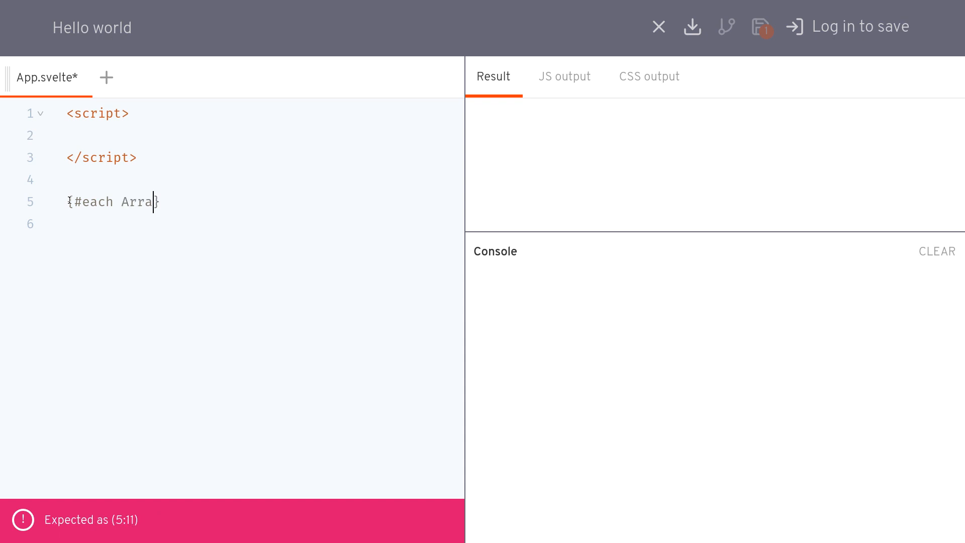
{"action": "type", "text": "y(5) as"}
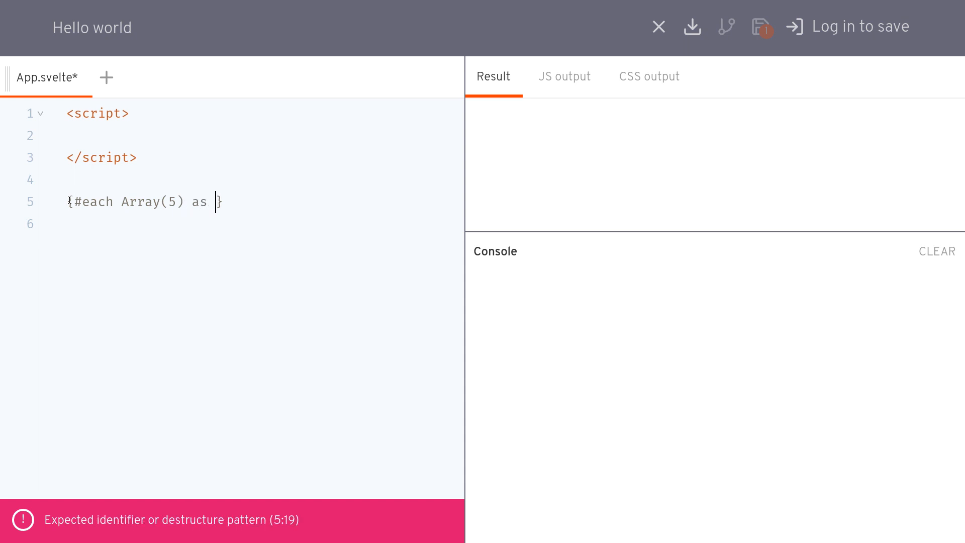
{"action": "type", "text": "x,"}
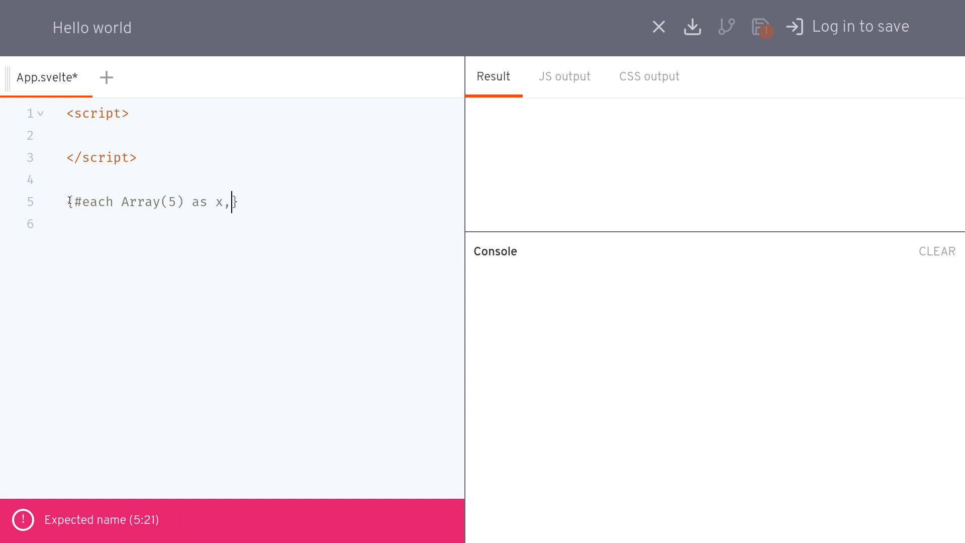
{"action": "type", "text": "i}"}
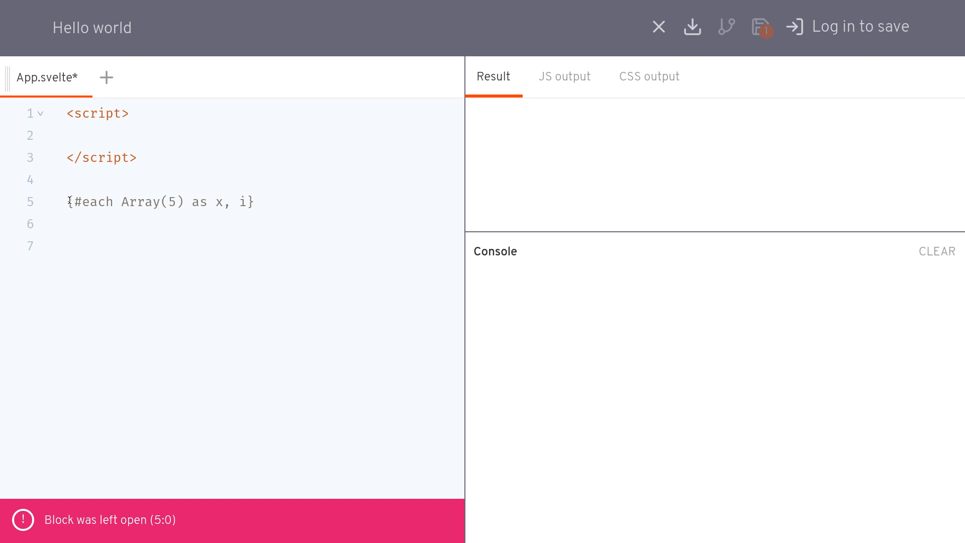
{"action": "type", "text": "{/each}"}
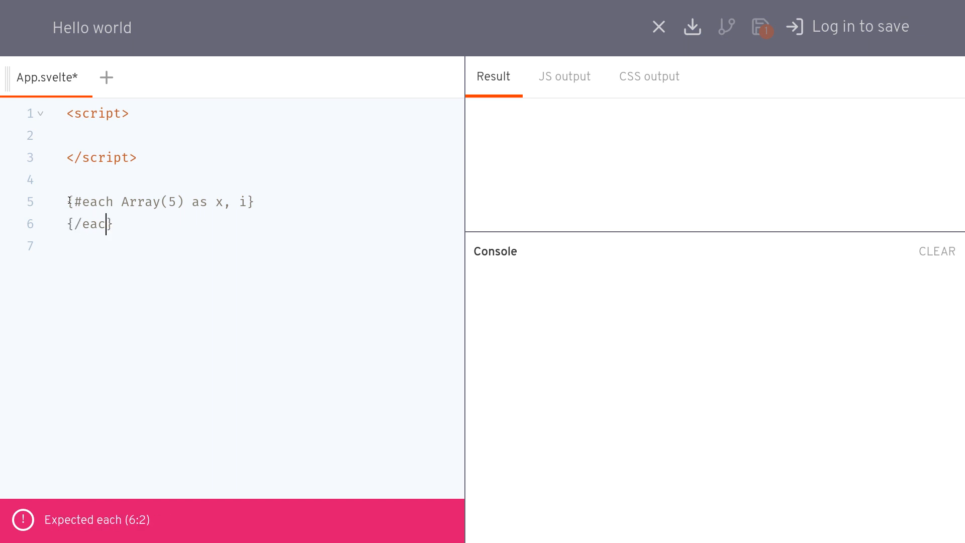
- Put an <li>Hello</li> inside the each block so five Hello bullets render
{"action": "type", "text": "h"}
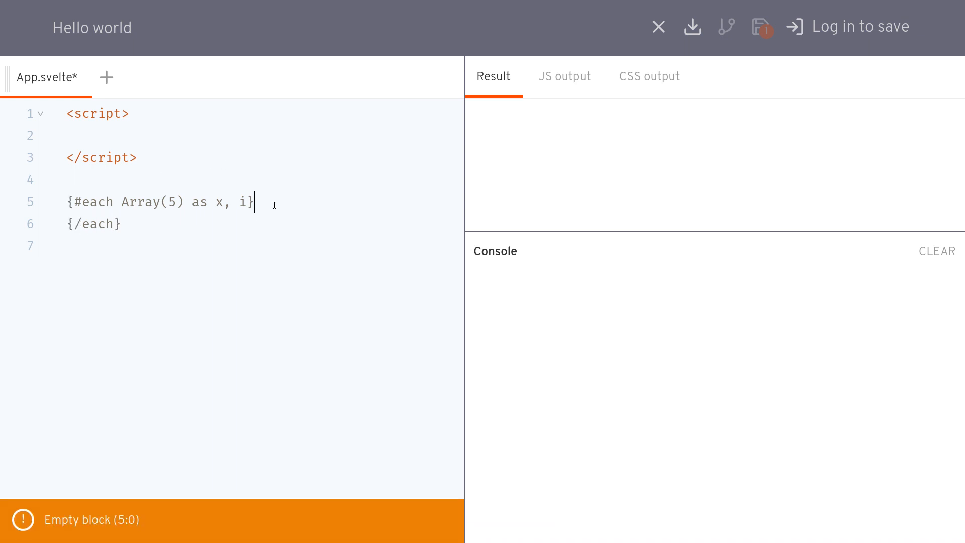
{"action": "type", "text": "<"}
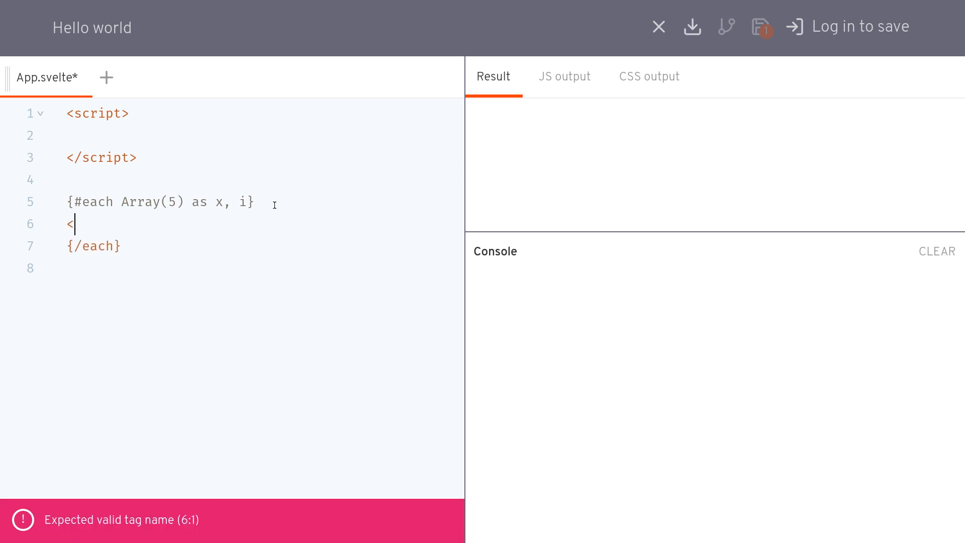
{"action": "type", "text": "li></li>"}
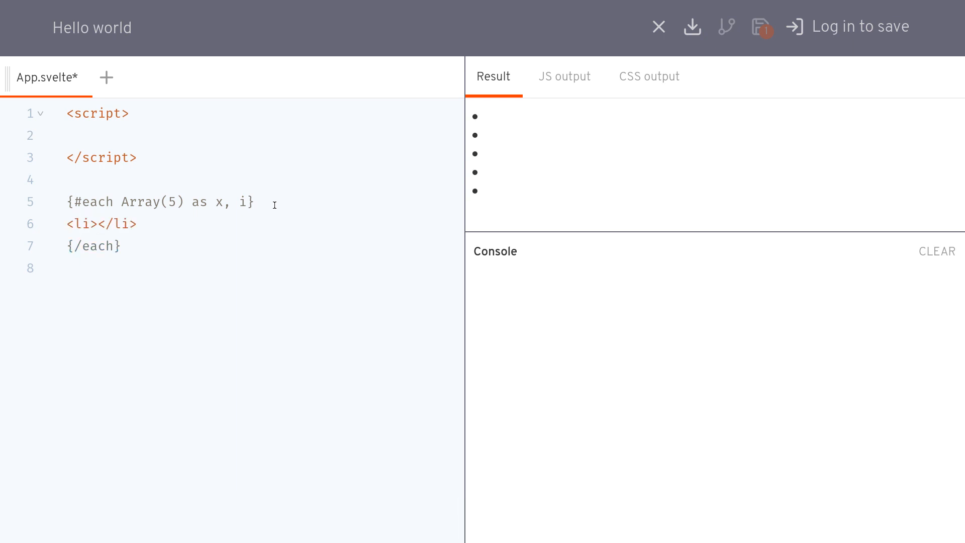
{"action": "type", "text": "Hello"}
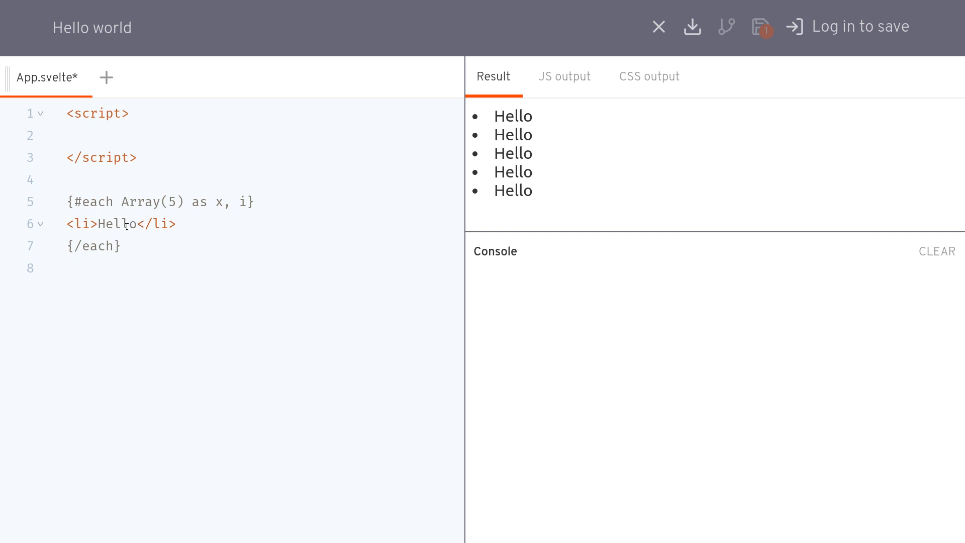
- Show {i + 1} in each list item and rename the unused x variable to _
{"action": "type", "text": "{i}"}
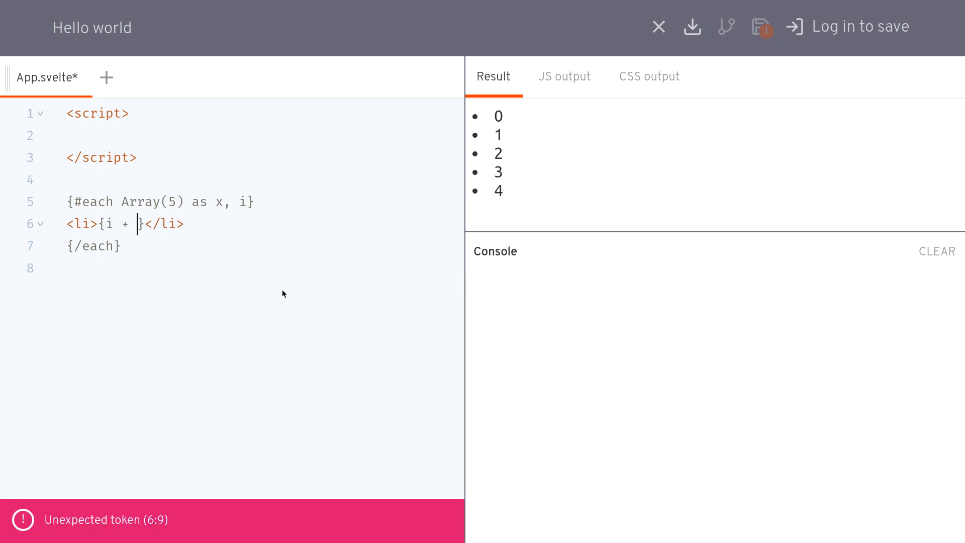
{"action": "type", "text": "1"}
{"action": "left_click", "coordinate": [161, 202]}
{"action": "type", "text": "_"}
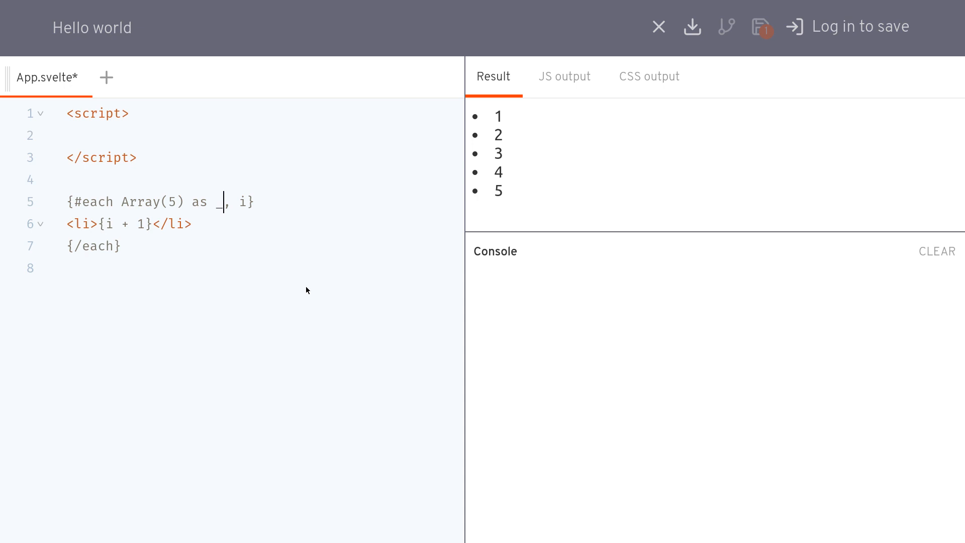
{"action": "left_click", "coordinate": [67, 268]}
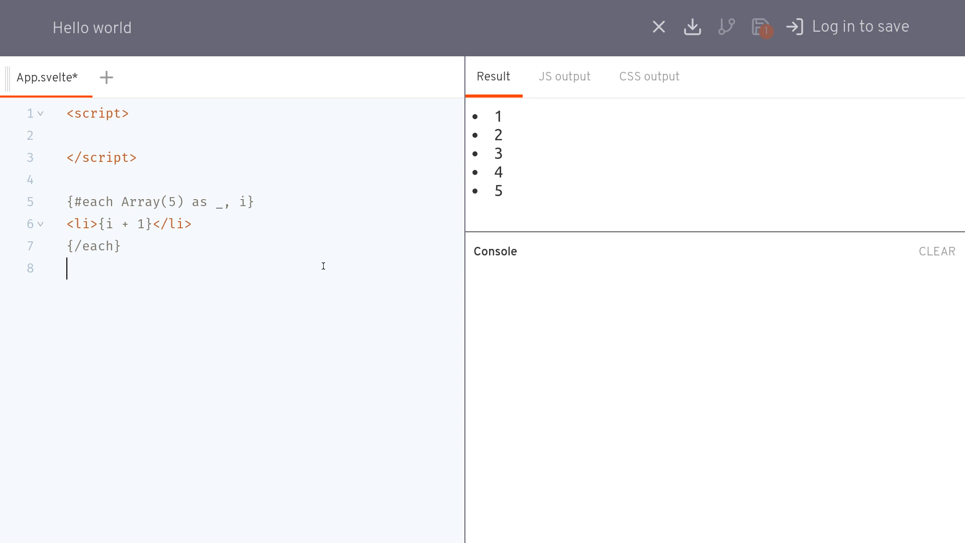
{"action": "double_click", "coordinate": [221, 202]}
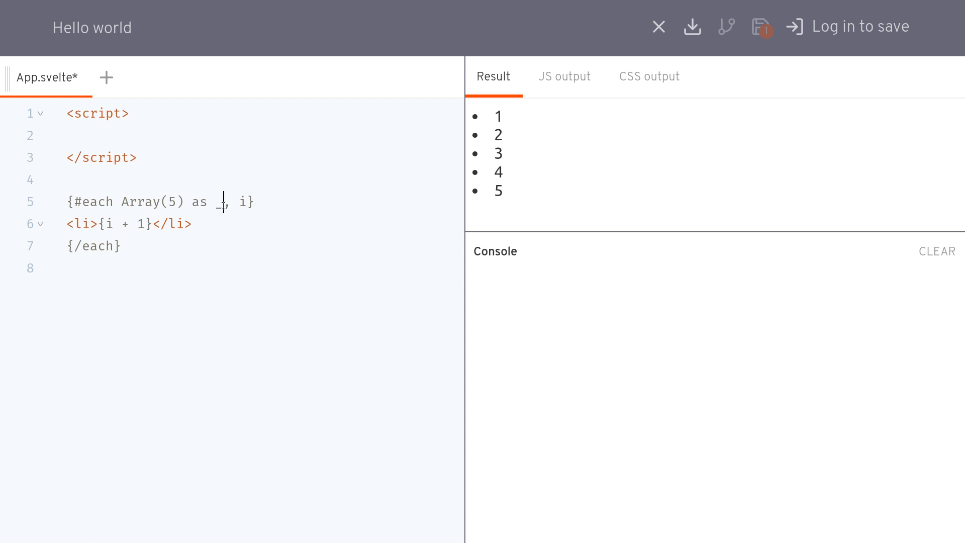
{"action": "type", "text": "_"}
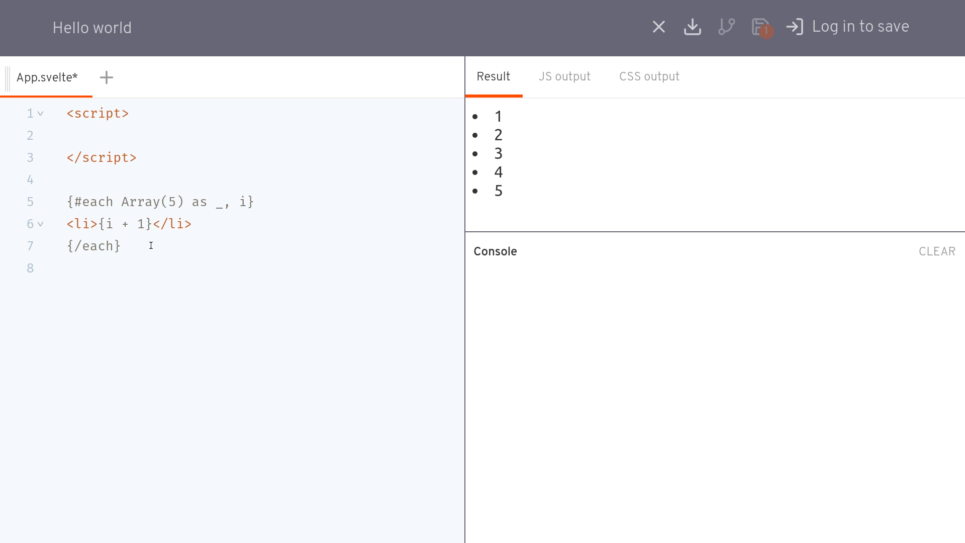
- Replace Array(5) in the each block with a {length: 5} object
{"action": "double_click", "coordinate": [153, 202]}
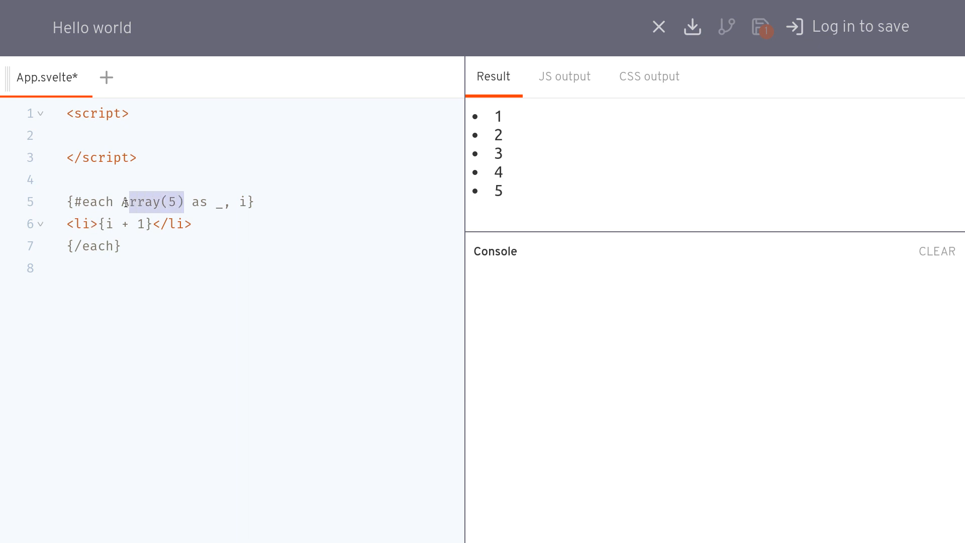
{"action": "type", "text": "{"}
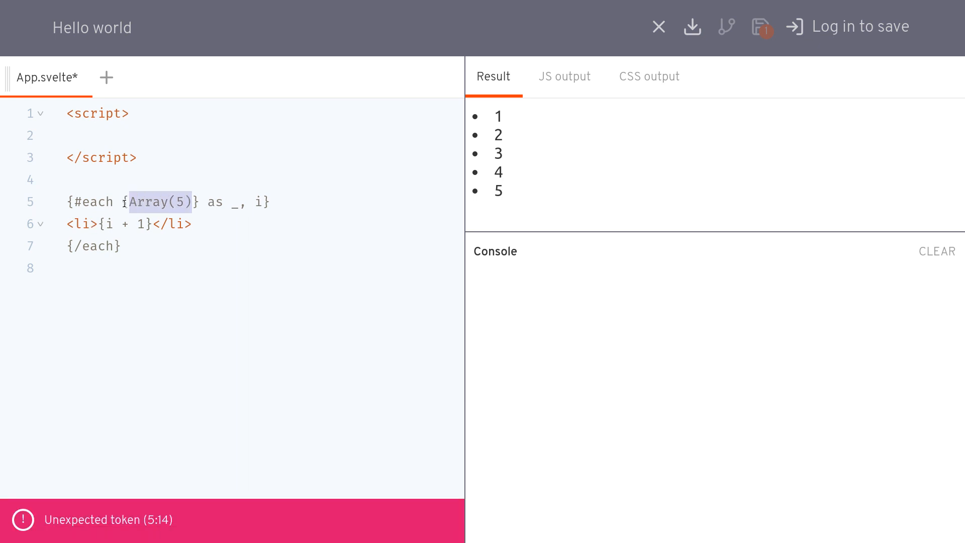
{"action": "type", "text": "length"}
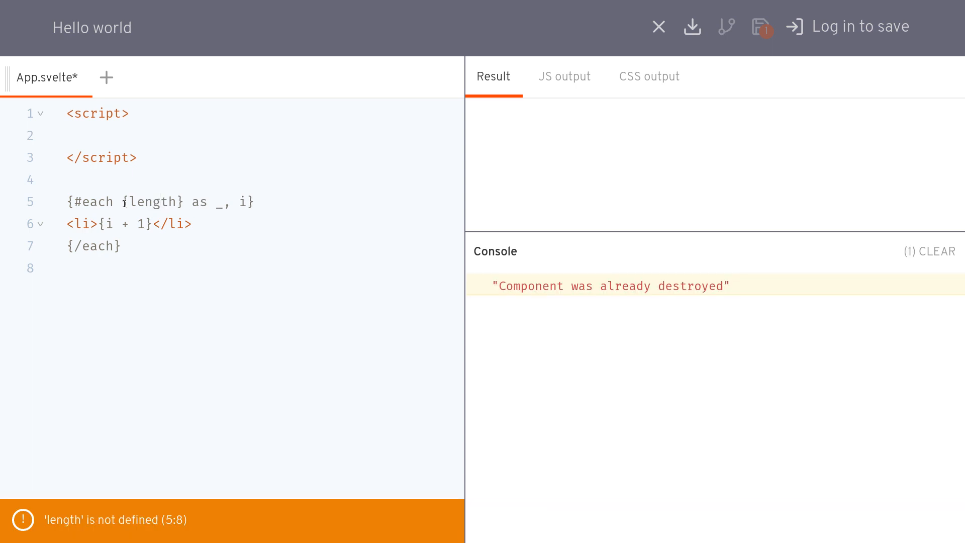
{"action": "type", "text": ": 5"}
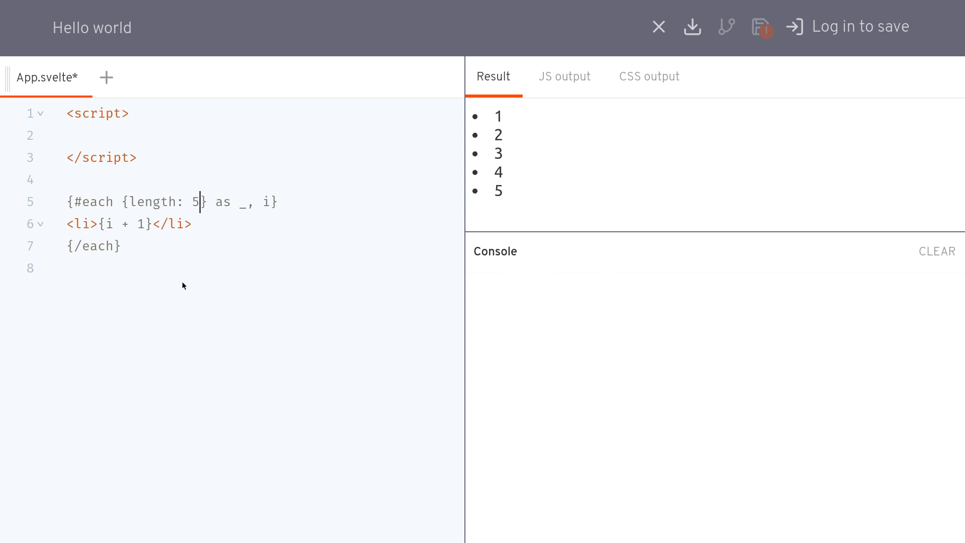
{"action": "mouse_move", "coordinate": [204, 298]}
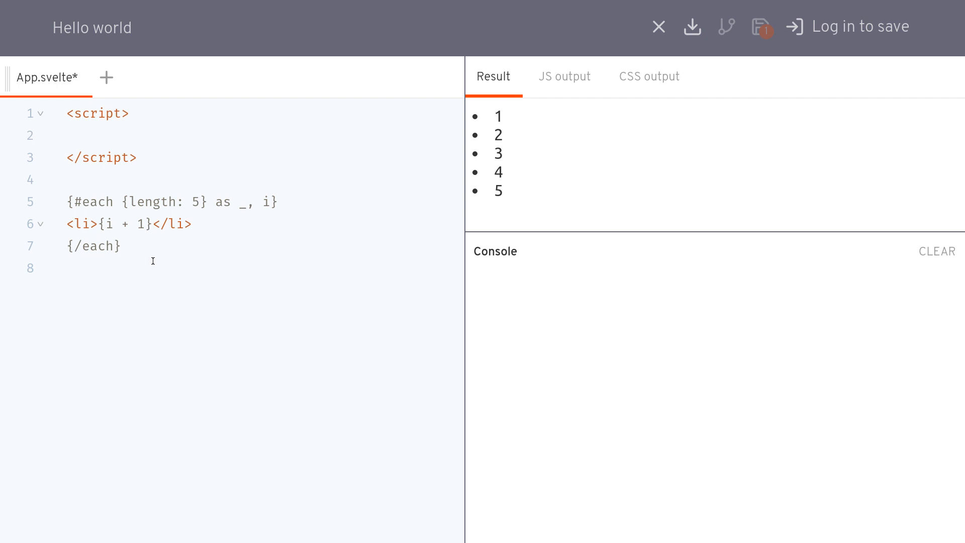
- Delete the each block and declare let count = 0 in the script
{"action": "left_click_drag", "start_coordinate": [67, 201], "coordinate": [122, 245]}
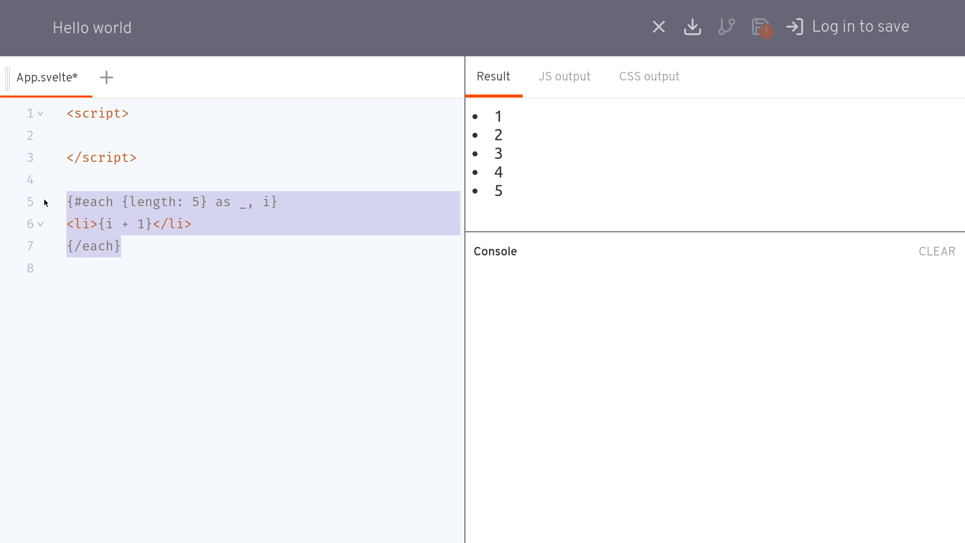
{"action": "key", "text": "Delete"}
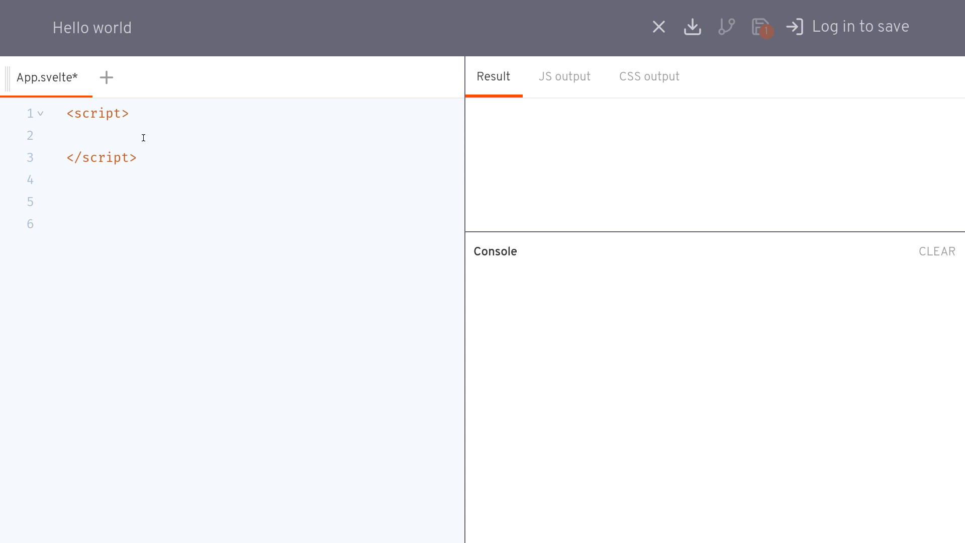
{"action": "type", "text": "let count"}
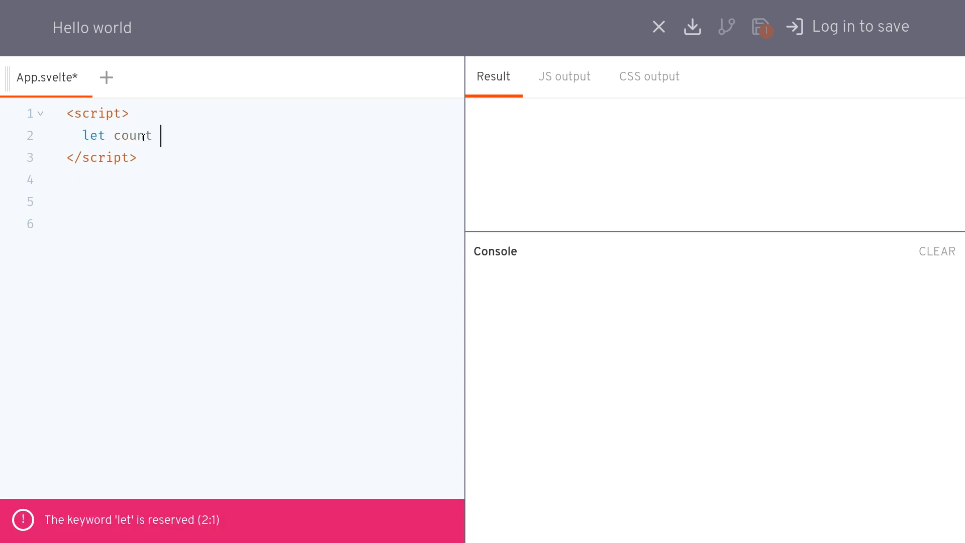
{"action": "type", "text": "= 0"}
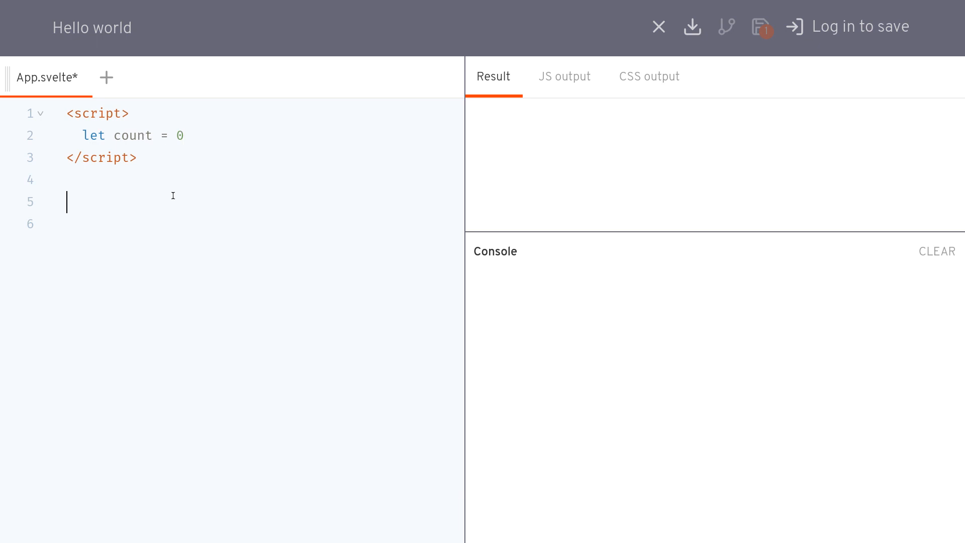
- Start the markup with an <h1> heading to show the count
{"action": "type", "text": "h1"}
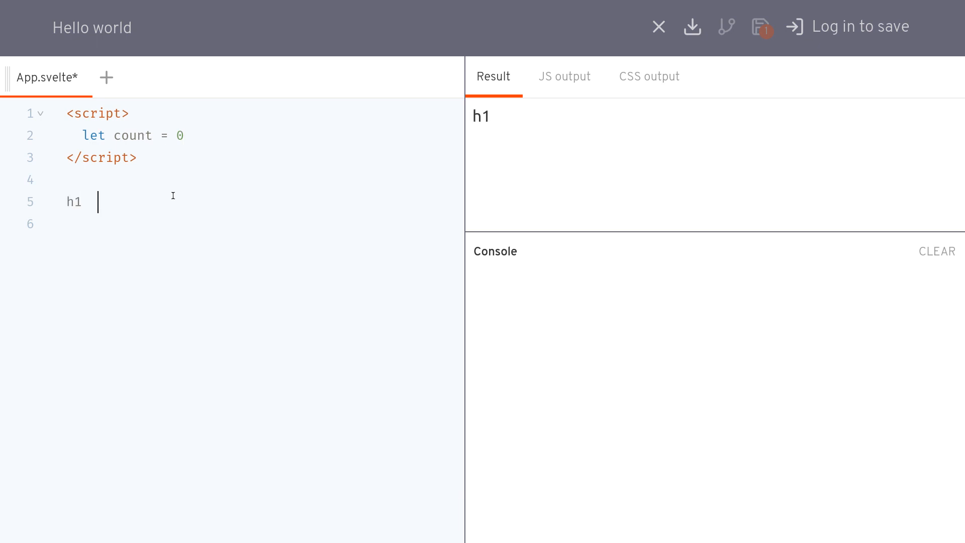
{"action": "type", "text": "<h1>"}
{"action": "left_click", "coordinate": [262, 224]}
{"action": "type", "text": "{"}
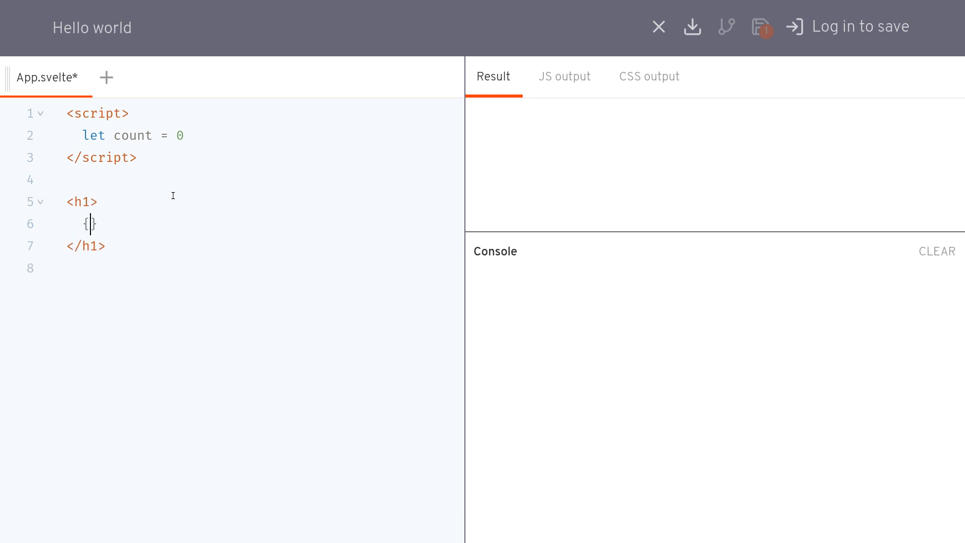
- Finish the <h1>{count}</h1> heading and add a <button>Increment</button>
{"action": "type", "text": "count"}
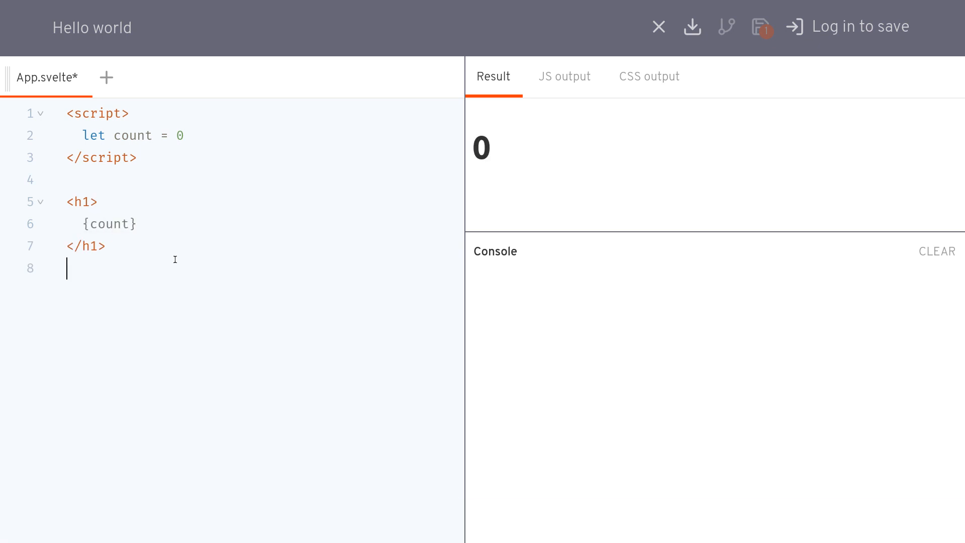
{"action": "type", "text": "<"}
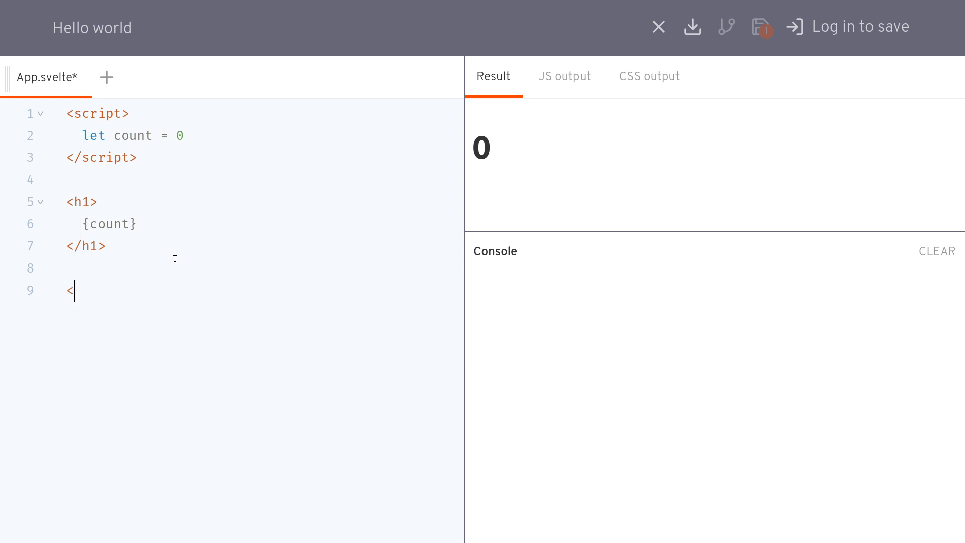
{"action": "type", "text": "button"}
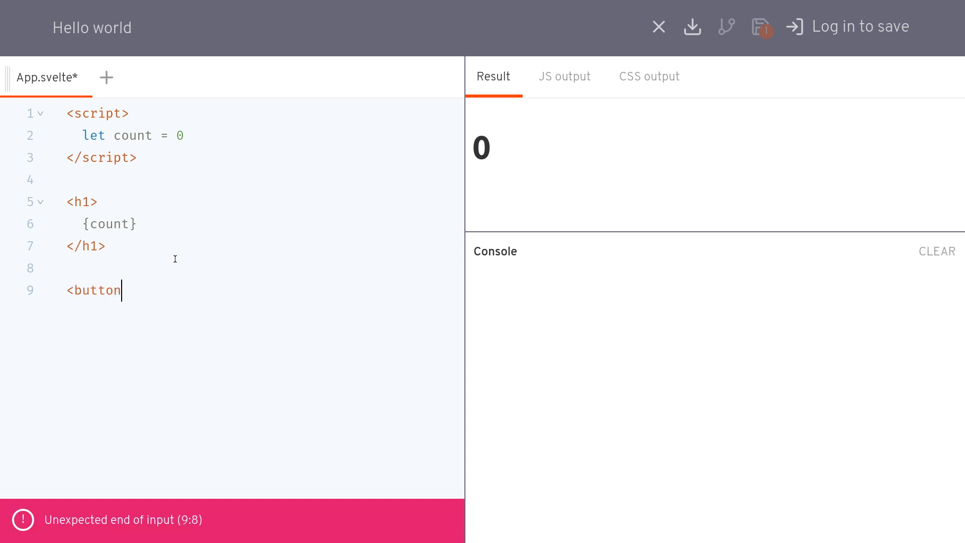
{"action": "type", "text": ">"}
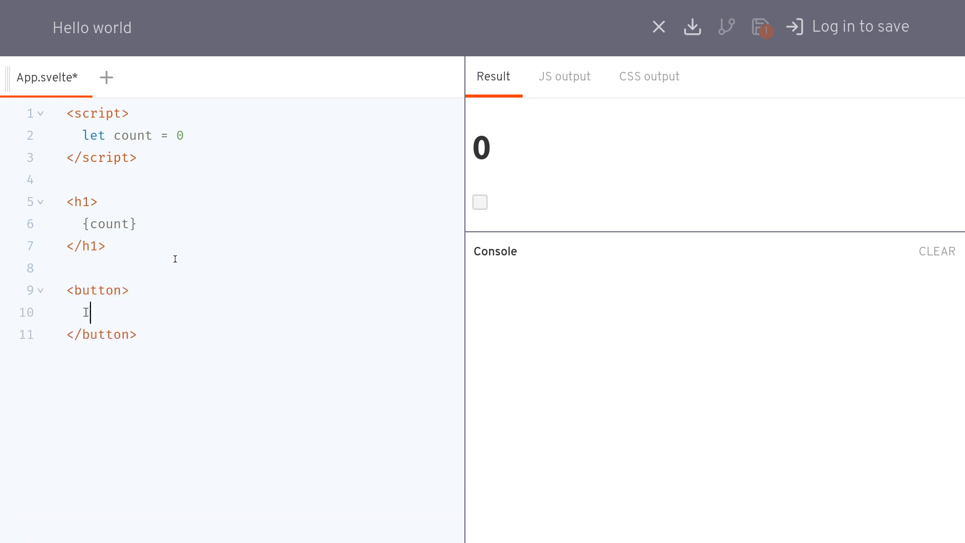
{"action": "type", "text": "ncrement"}
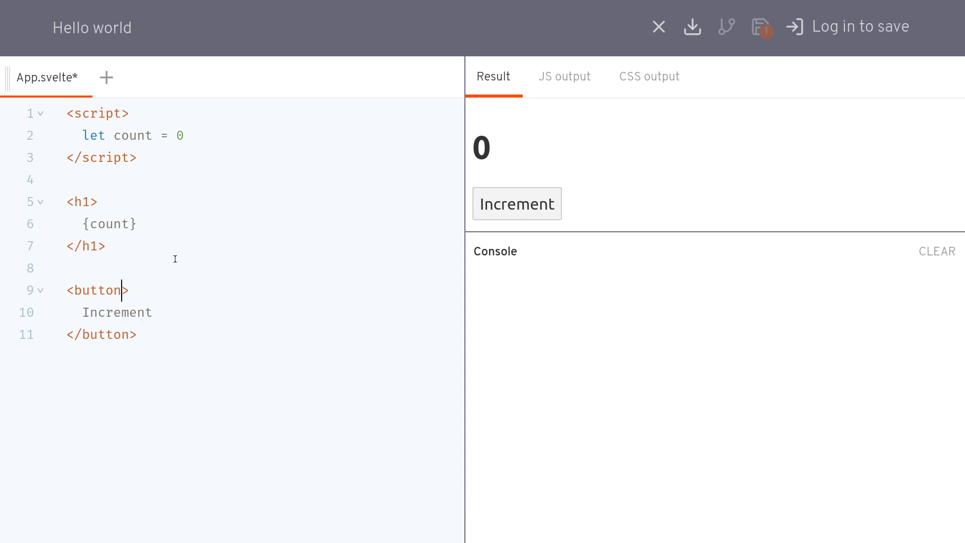
- Give the button an on:click handler setting count = count + 1 and test it
{"action": "type", "text": "on:cli"}
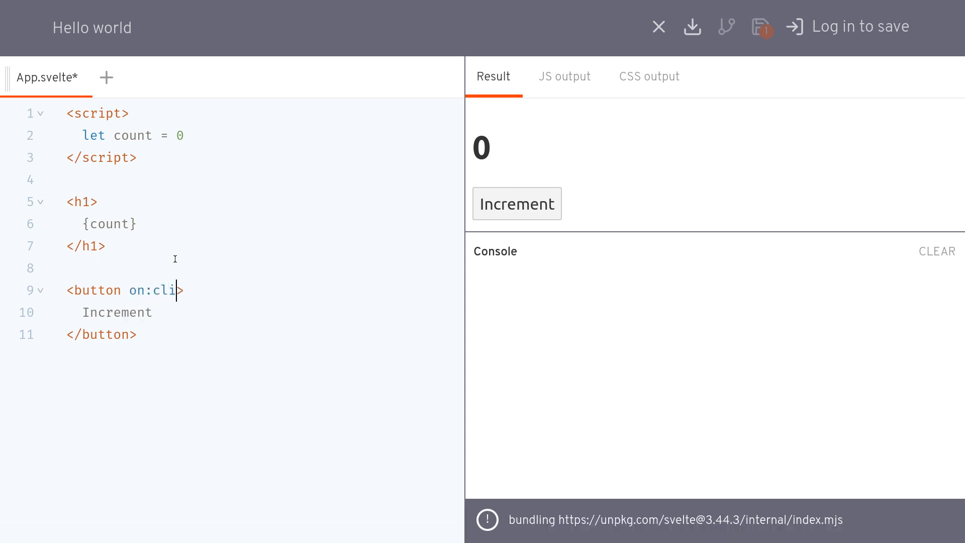
{"action": "type", "text": "ck={() ="}
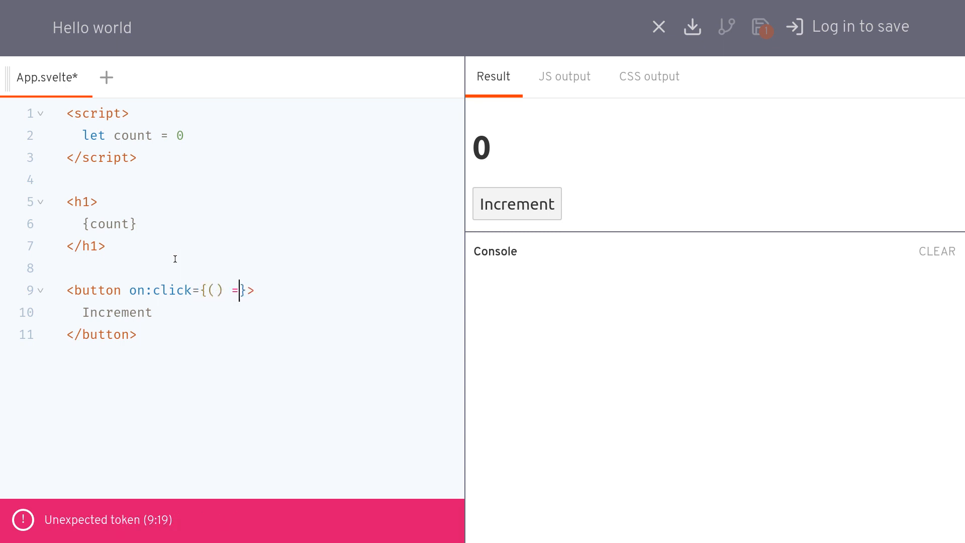
{"action": "type", "text": "> count = count"}
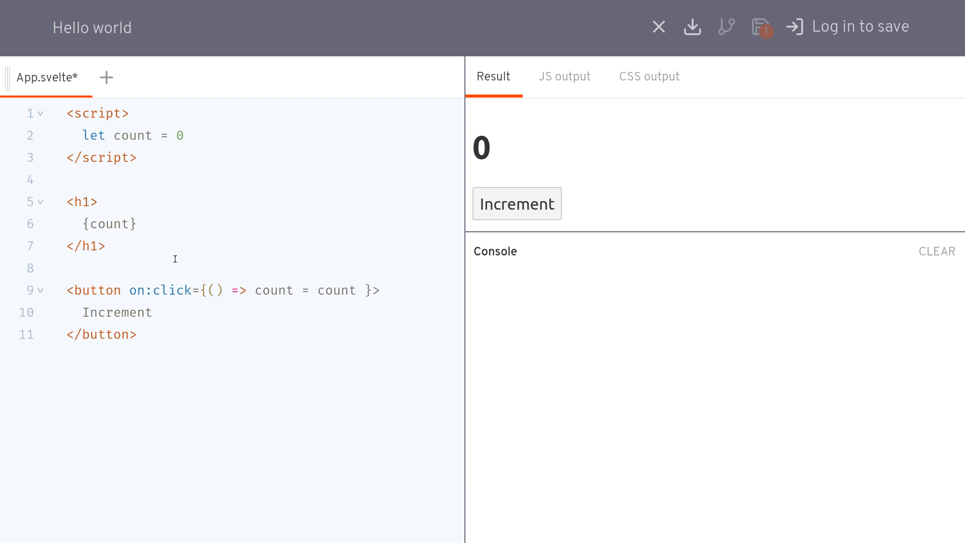
{"action": "type", "text": "+ 1"}
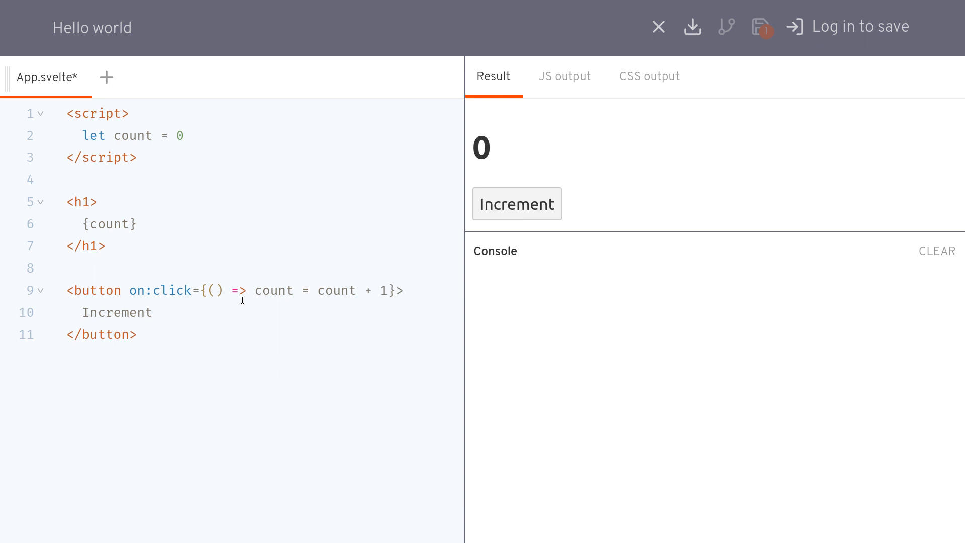
{"action": "left_click", "coordinate": [517, 204]}
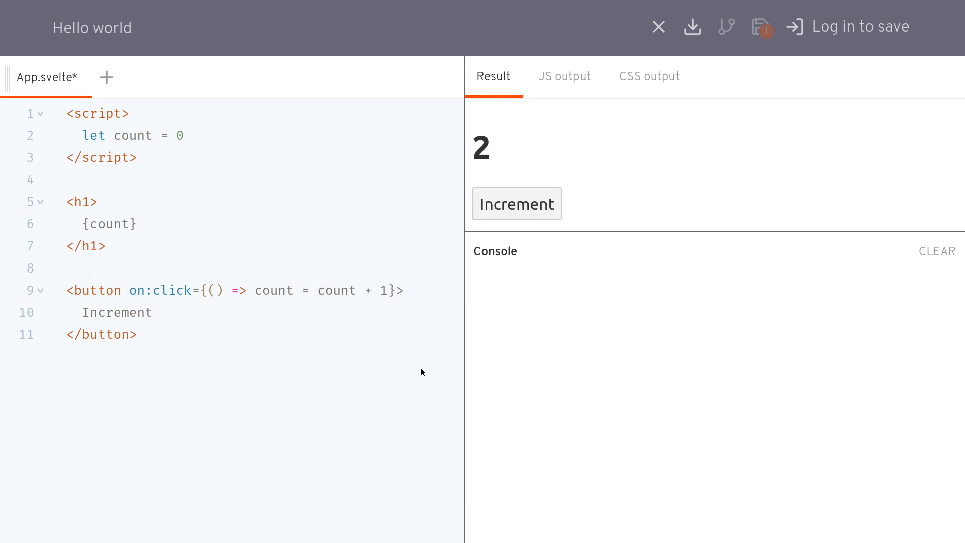
- Shorten the handler to count += 1 and test the Increment button again
{"action": "left_click", "coordinate": [300, 290]}
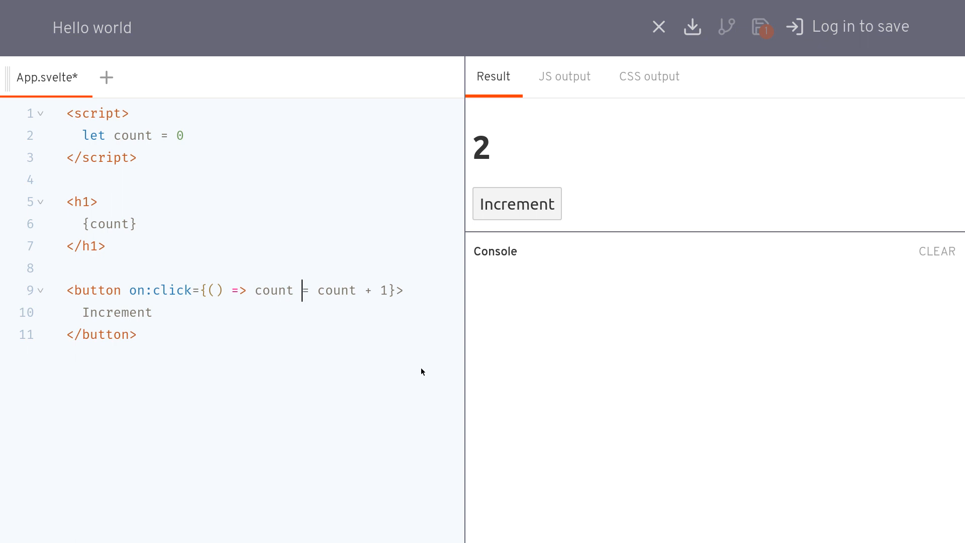
{"action": "type", "text": "+="}
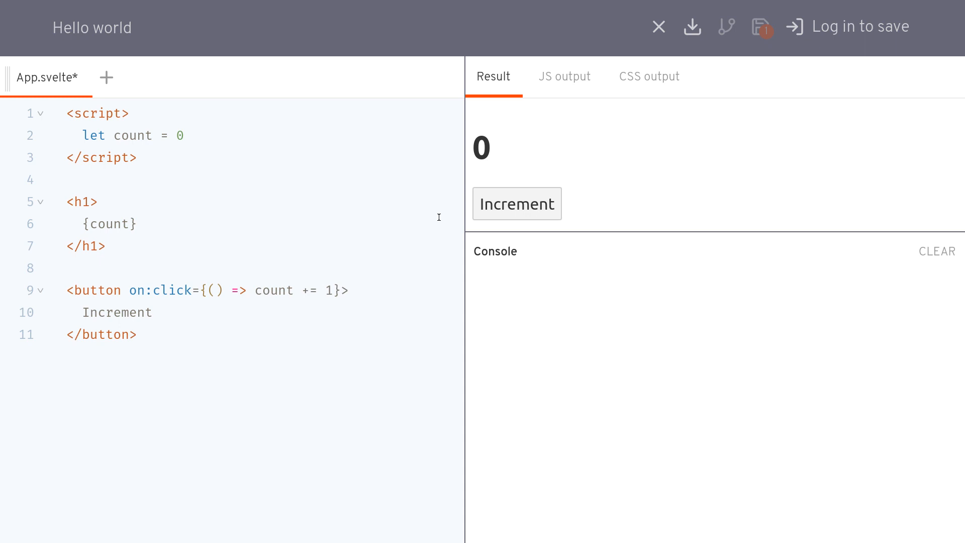
{"action": "left_click", "coordinate": [517, 203]}
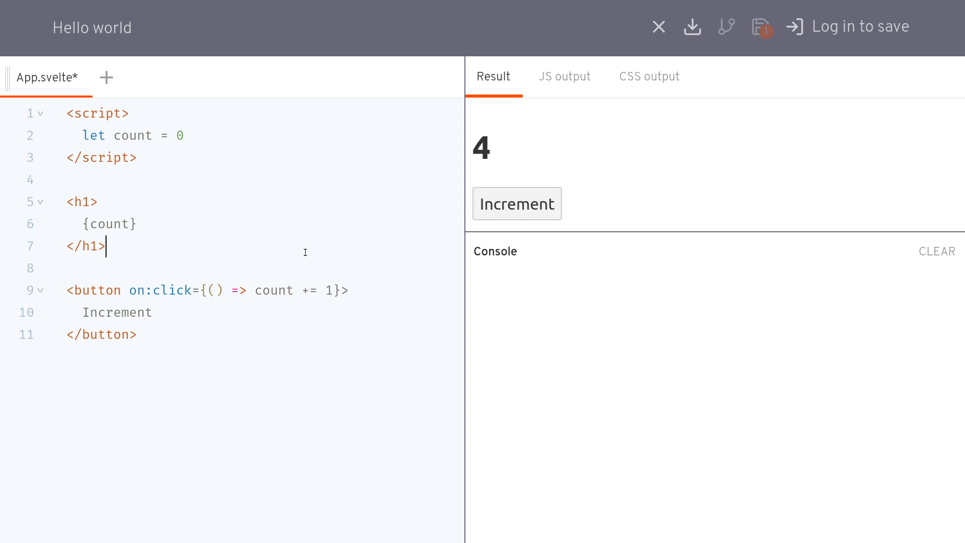
- End the count declaration with a semicolon and start a const squared arrow function
{"action": "left_click", "coordinate": [185, 135]}
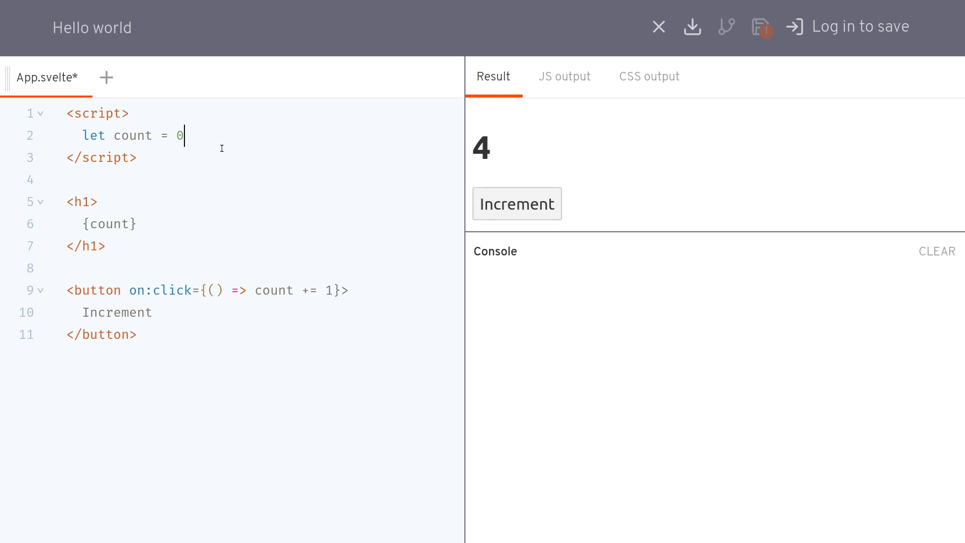
{"action": "mouse_move", "coordinate": [146, 187]}
{"action": "type", "text": ";"}
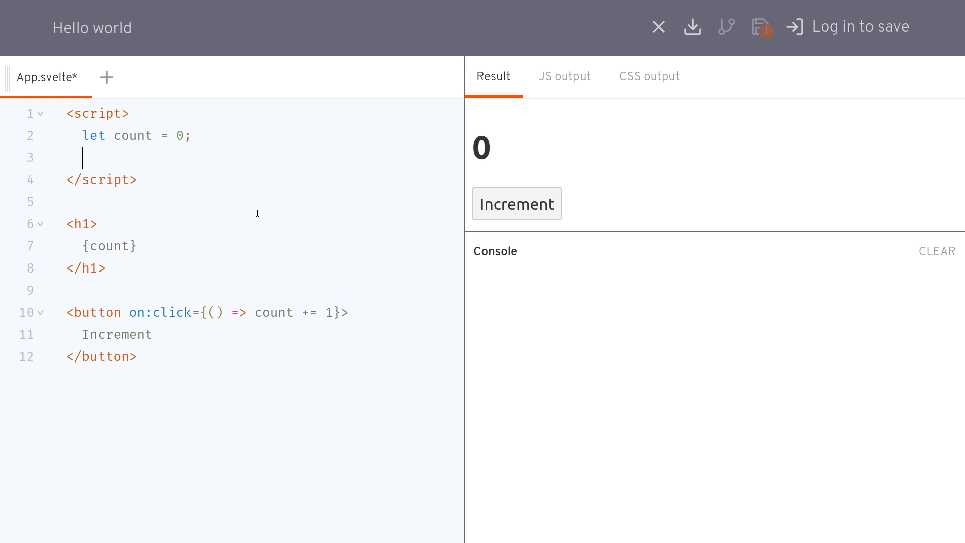
{"action": "type", "text": "c"}
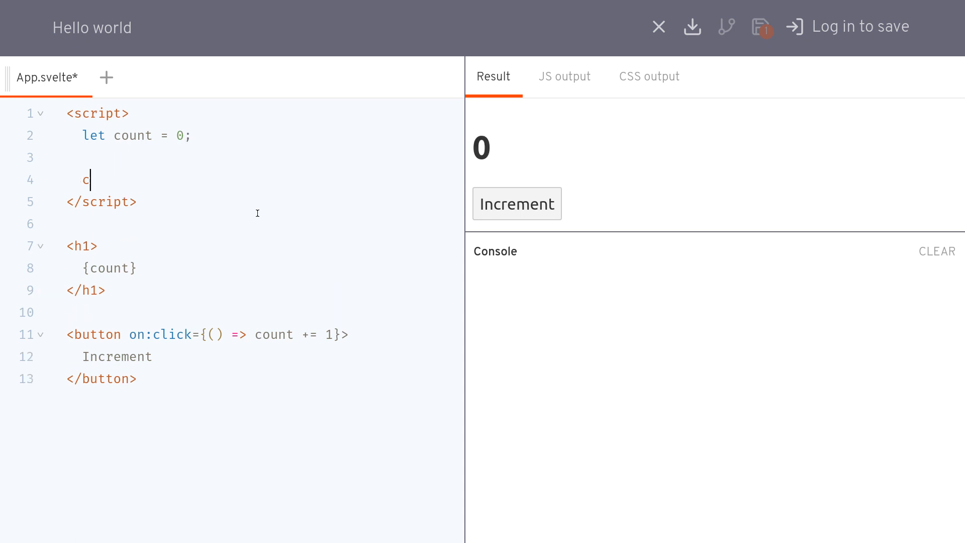
{"action": "type", "text": "onst"}
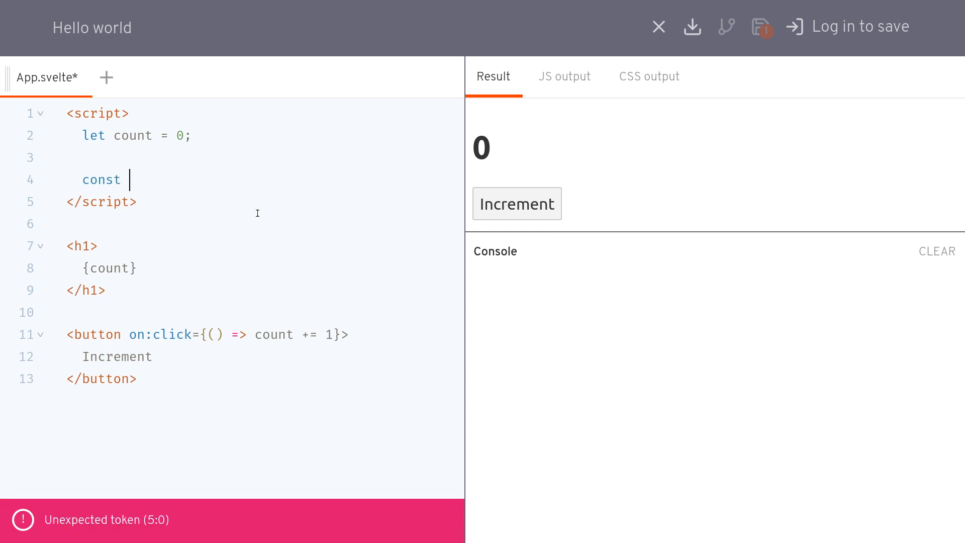
{"action": "type", "text": "s"}
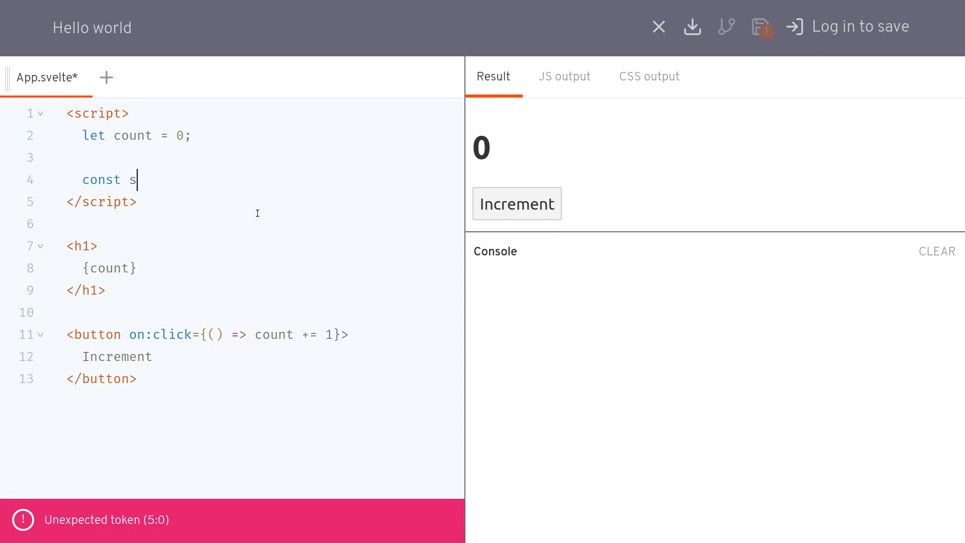
{"action": "type", "text": "quared ="}
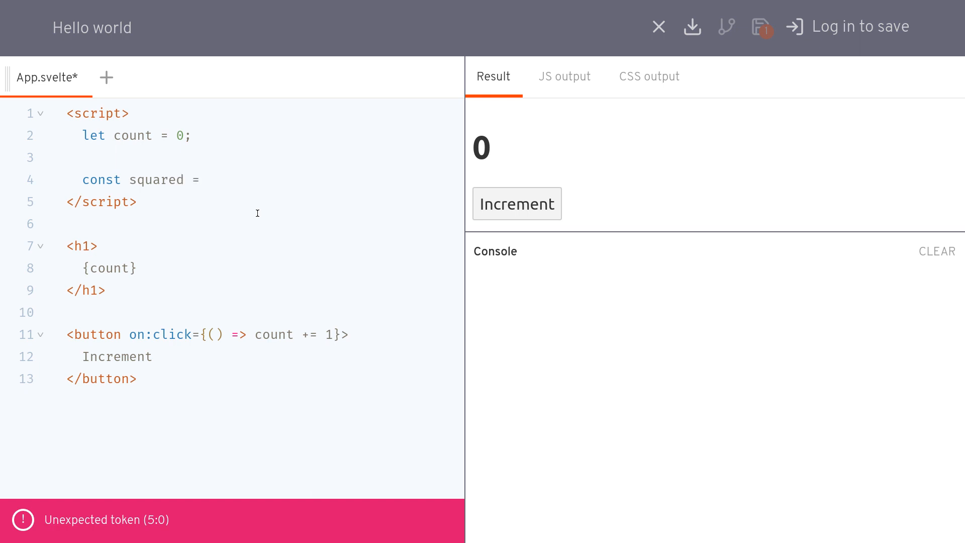
{"action": "type", "text": "() => {"}
{"action": "type", "text": "consol"}
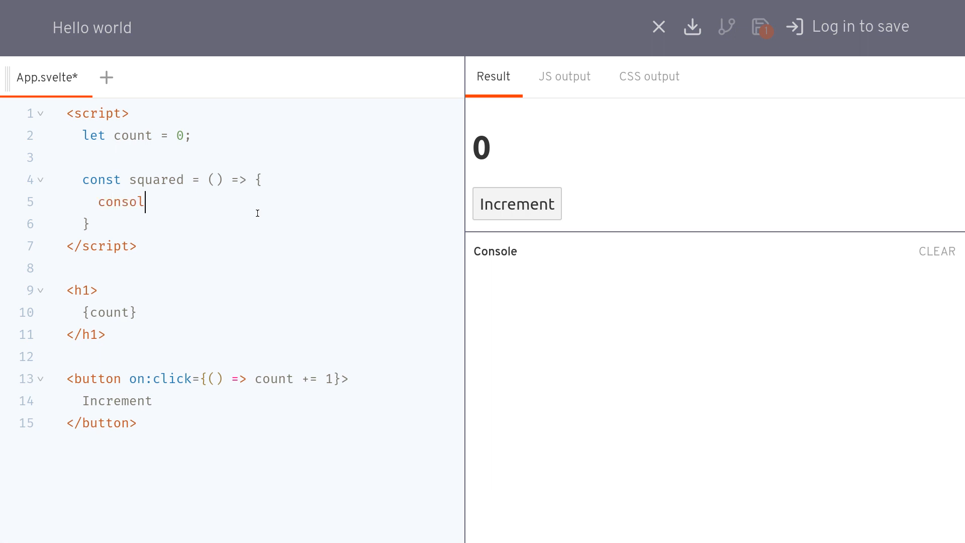
- Make squared log `The square is ${count*count}` with console.log
{"action": "type", "text": "e.log"}
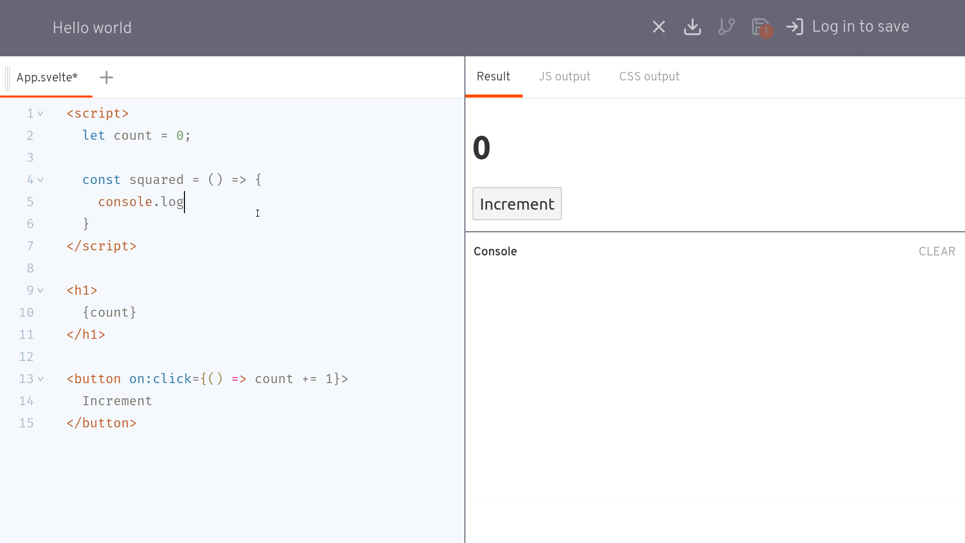
{"action": "type", "text": "()"}
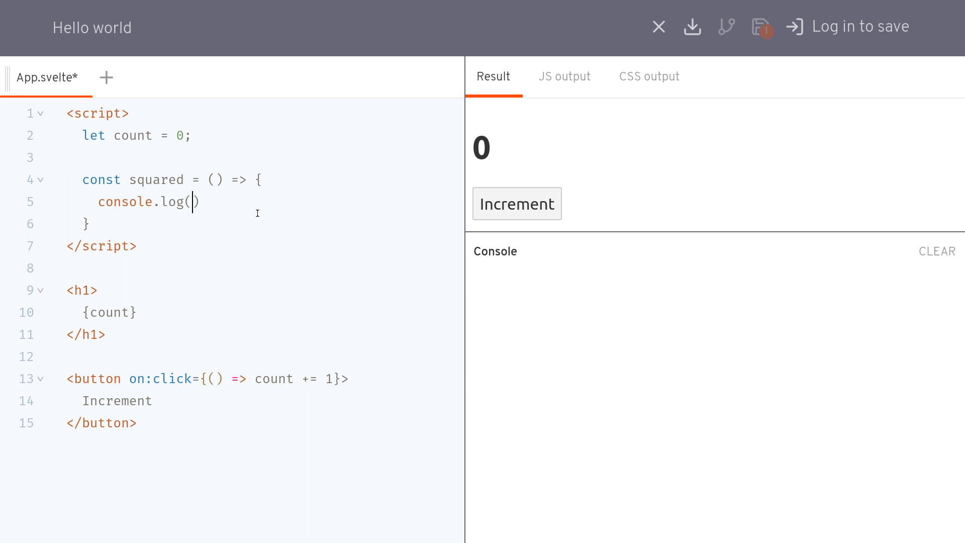
{"action": "type", "text": "`The squ"}
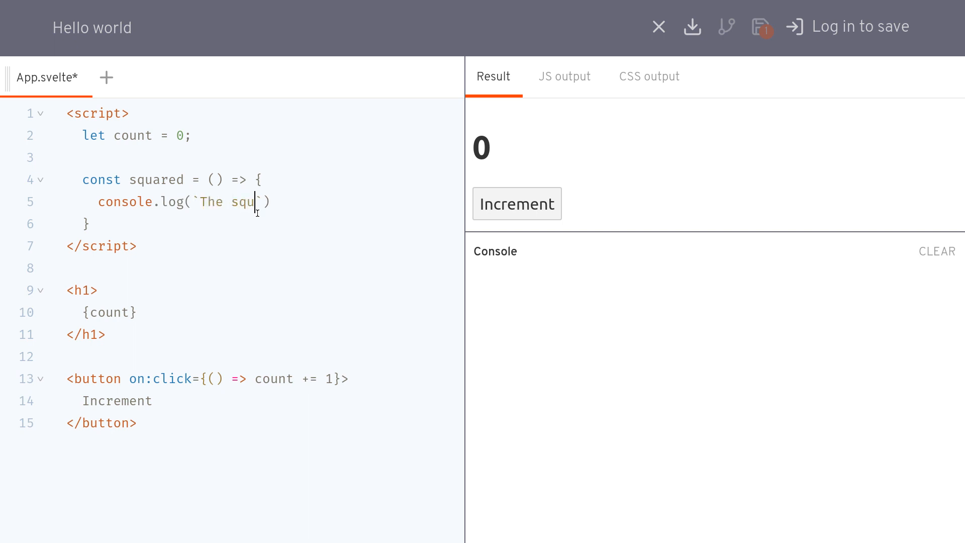
{"action": "type", "text": "are is"}
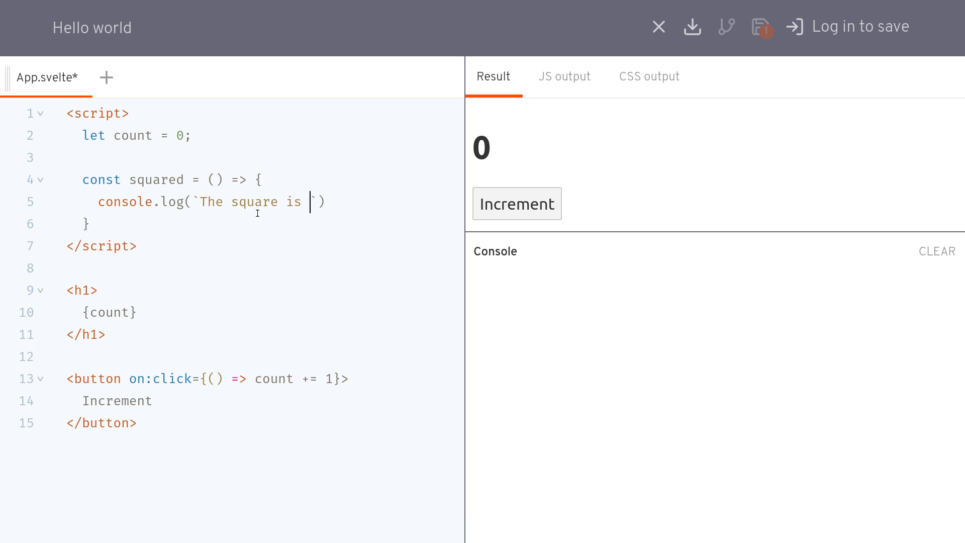
{"action": "type", "text": "${cou"}
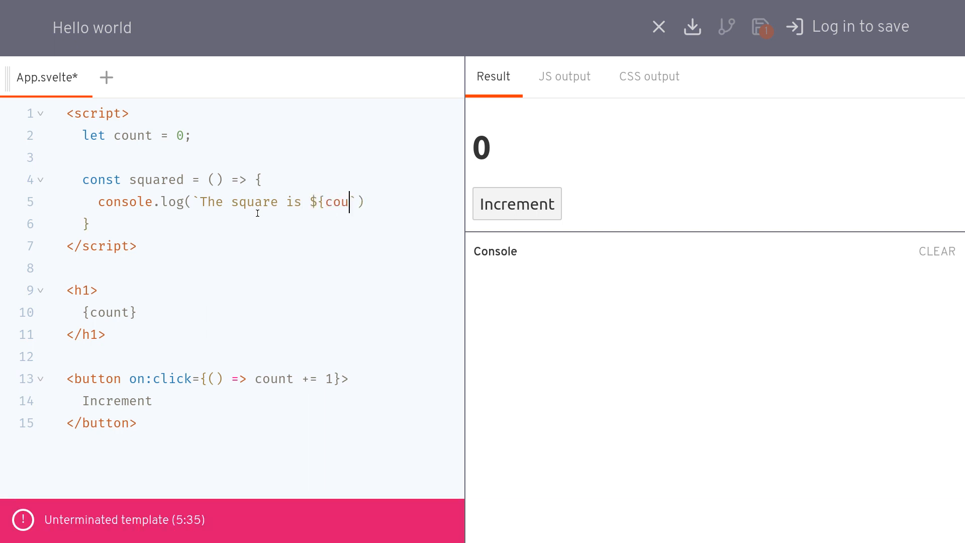
{"action": "type", "text": "nt*"}
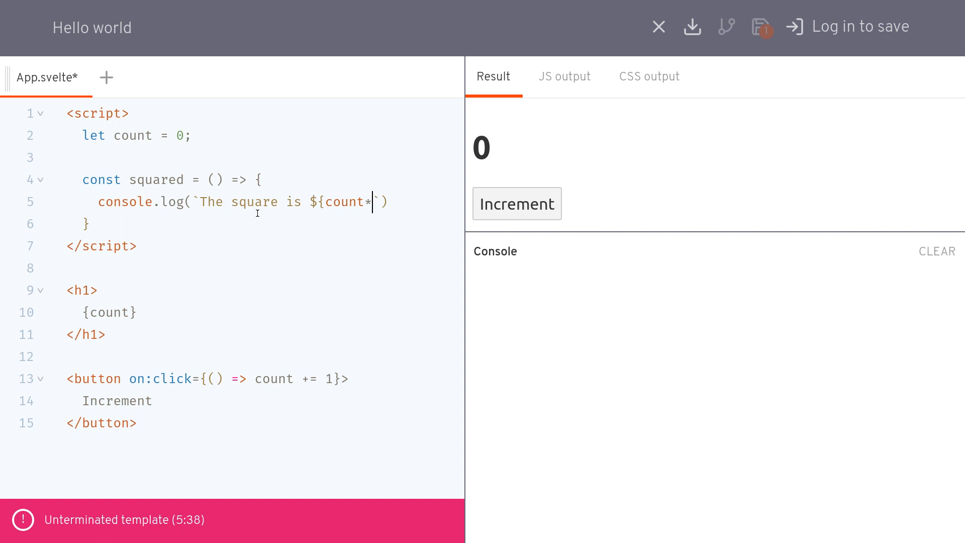
{"action": "type", "text": "count}"}
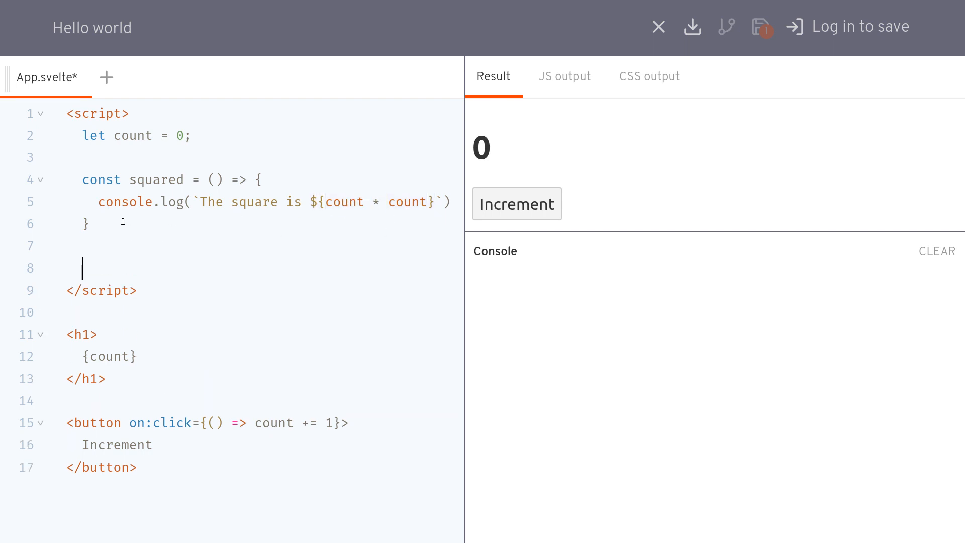
- Call squared() in the script, test with Increment, then begin prefixing it with $ for reactivity
{"action": "type", "text": "square"}
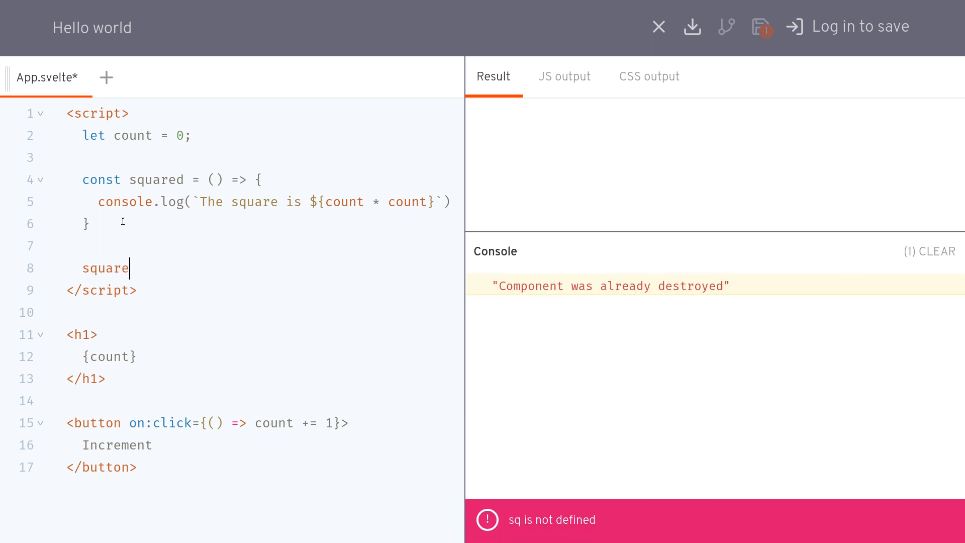
{"action": "type", "text": "d()"}
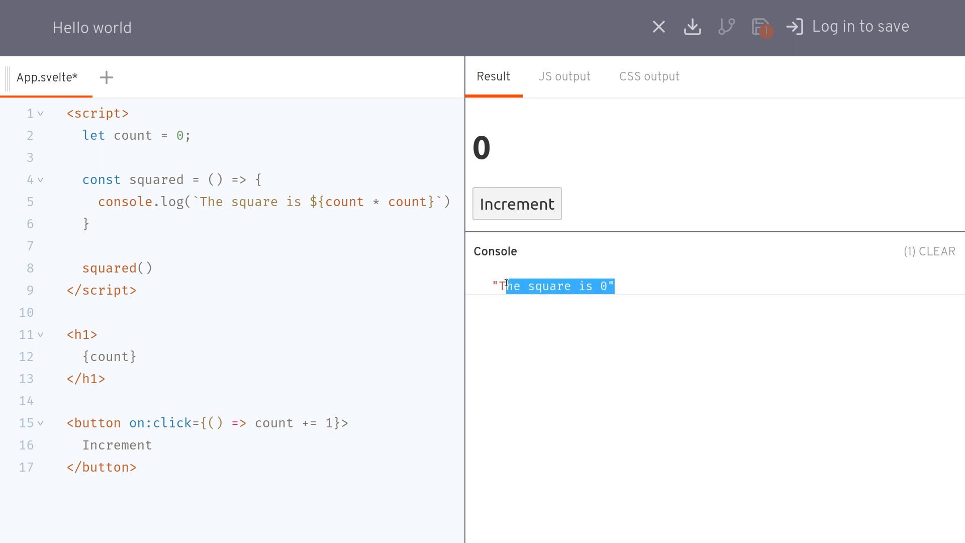
{"action": "left_click", "coordinate": [517, 204]}
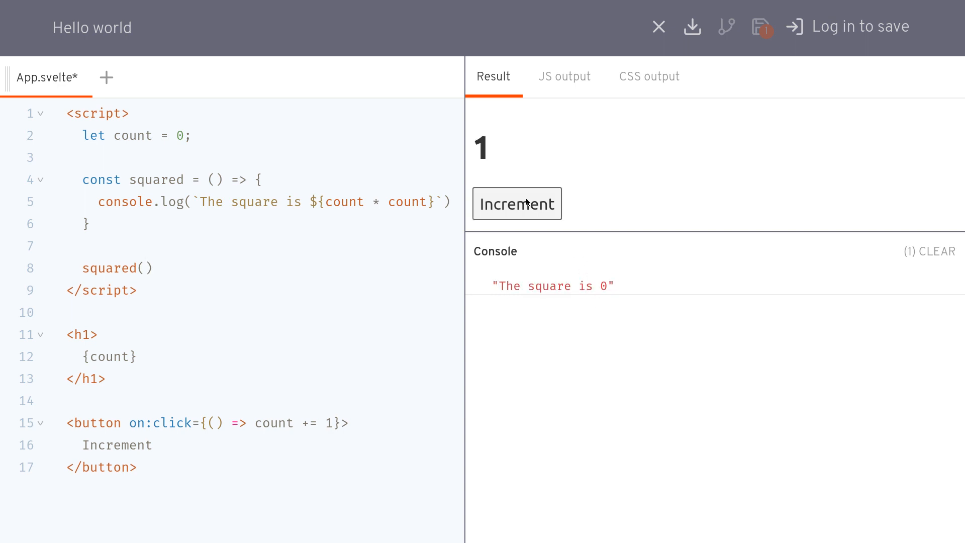
{"action": "left_click", "coordinate": [517, 204]}
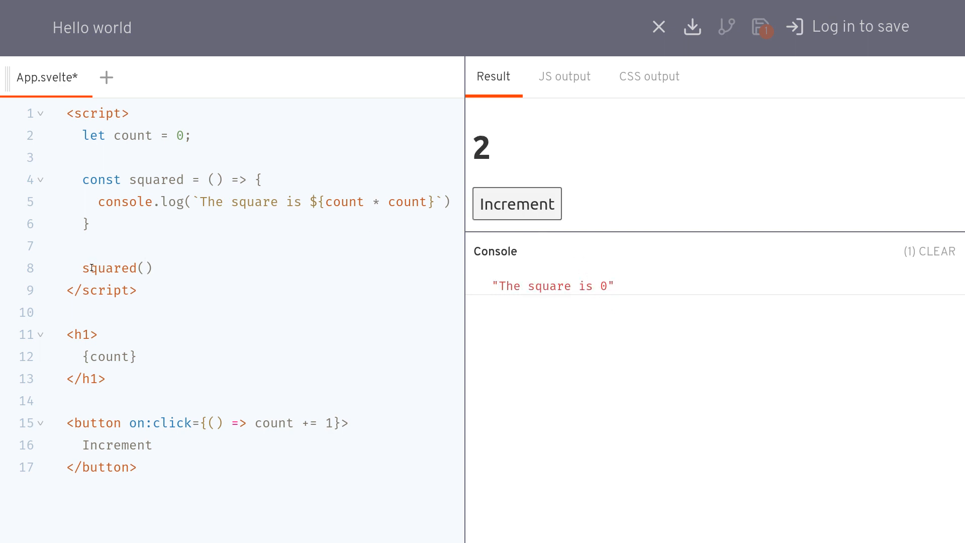
{"action": "type", "text": "$"}
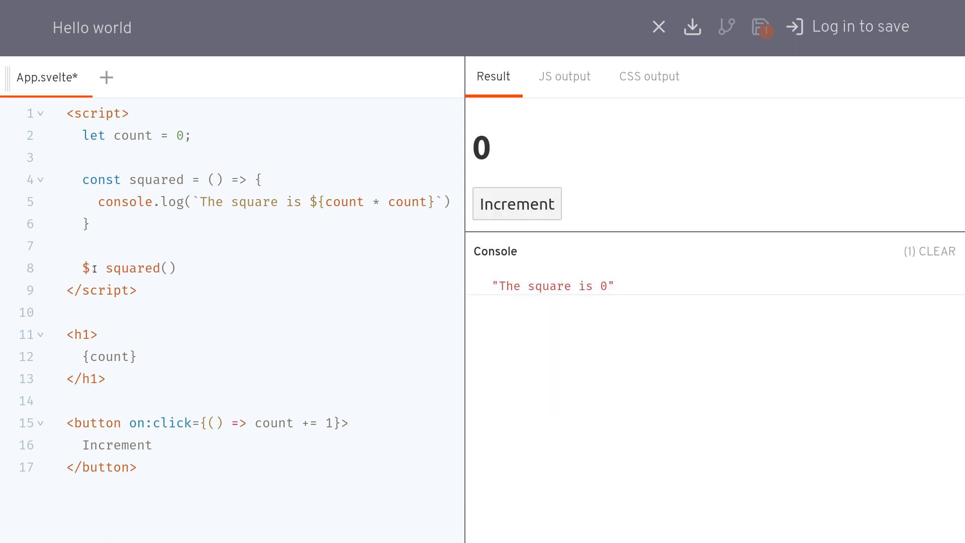
- Complete the $: reactive statement, test it, and change it to `$: count, squared()`
{"action": "type", "text": ":"}
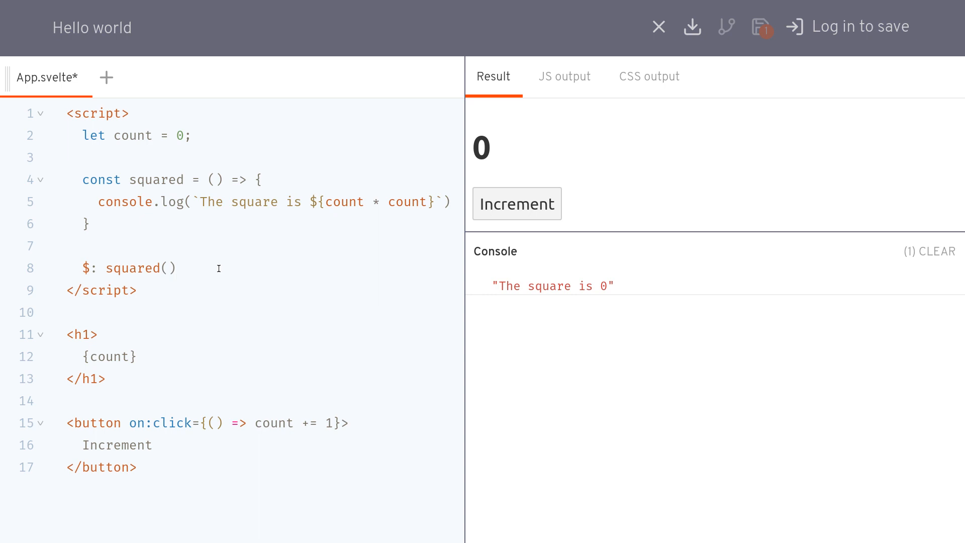
{"action": "left_click", "coordinate": [517, 204]}
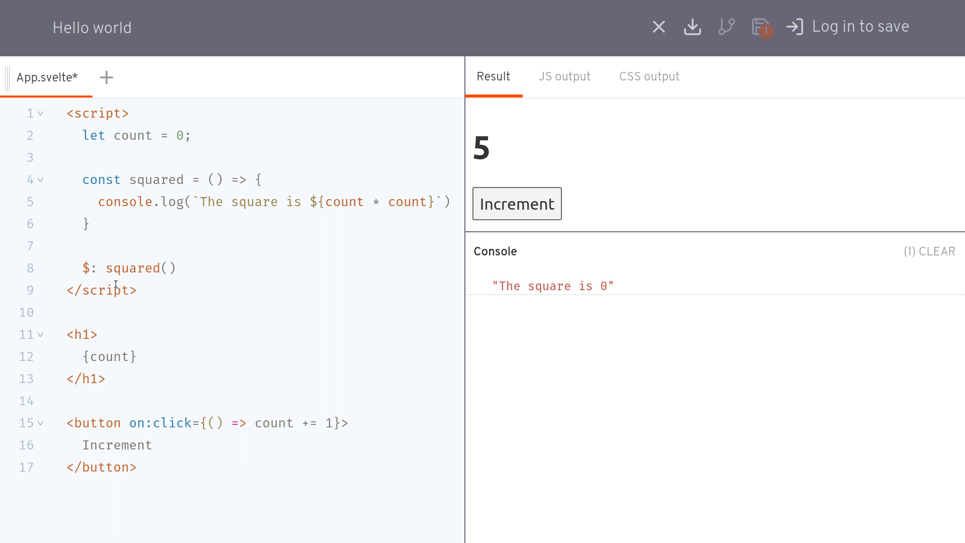
{"action": "double_click", "coordinate": [126, 268]}
{"action": "type", "text": " count,"}
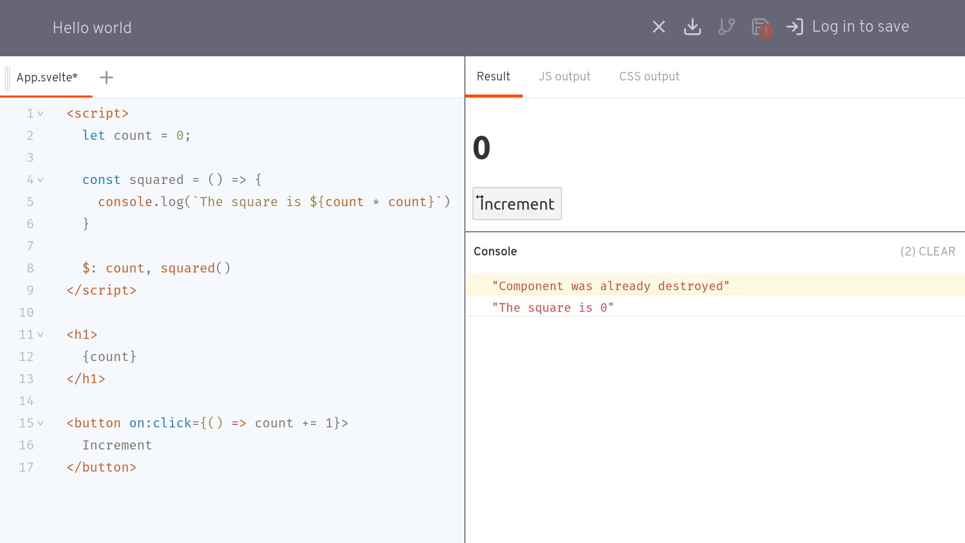
- Increment repeatedly so the console logs each new square, reaching 36
{"action": "left_click", "coordinate": [517, 203]}
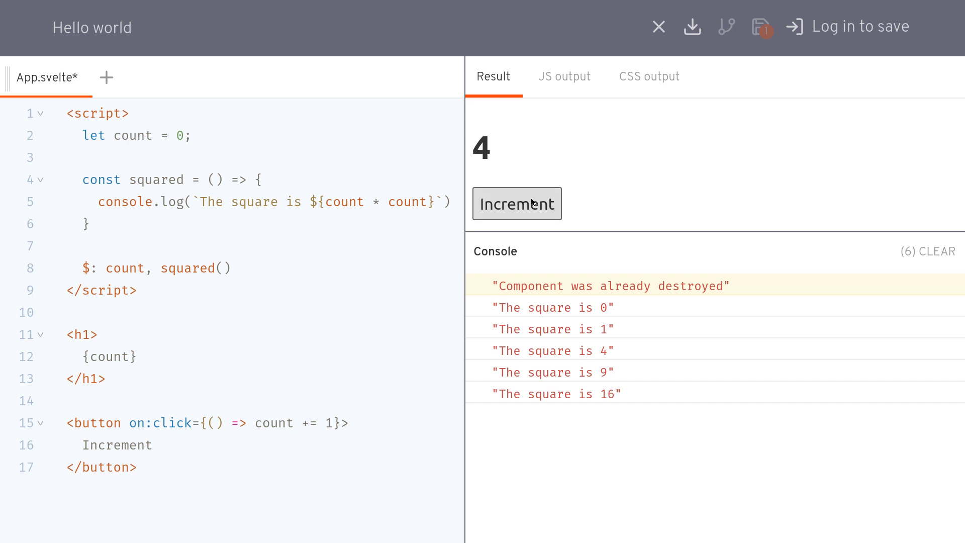
{"action": "left_click", "coordinate": [516, 203]}
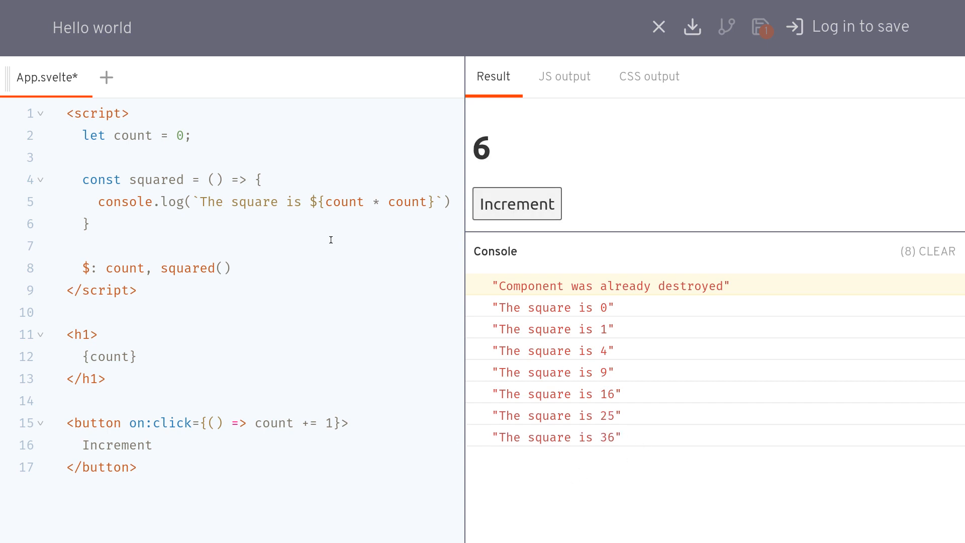